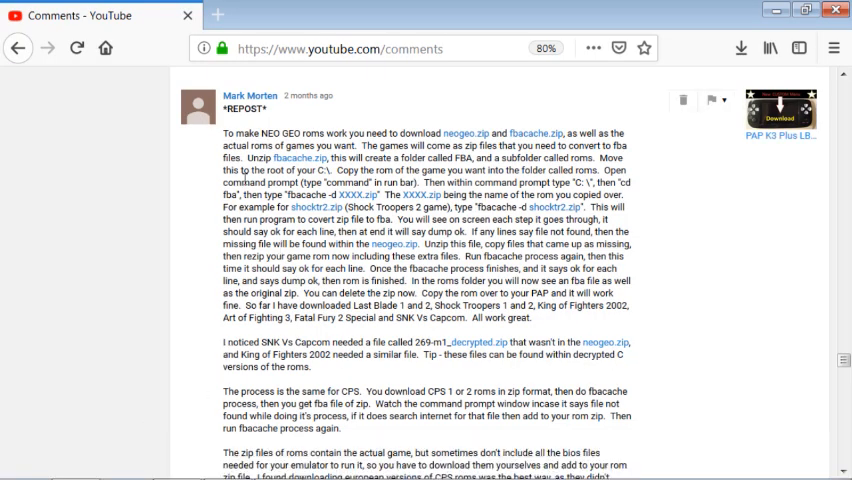
- Follow the comment's link to its video, PAP K3 Plus Part 6 (CPS 1&2 Problem) SOLVED
{"action": "scroll", "scroll_direction": "up", "scroll_amount": 3}
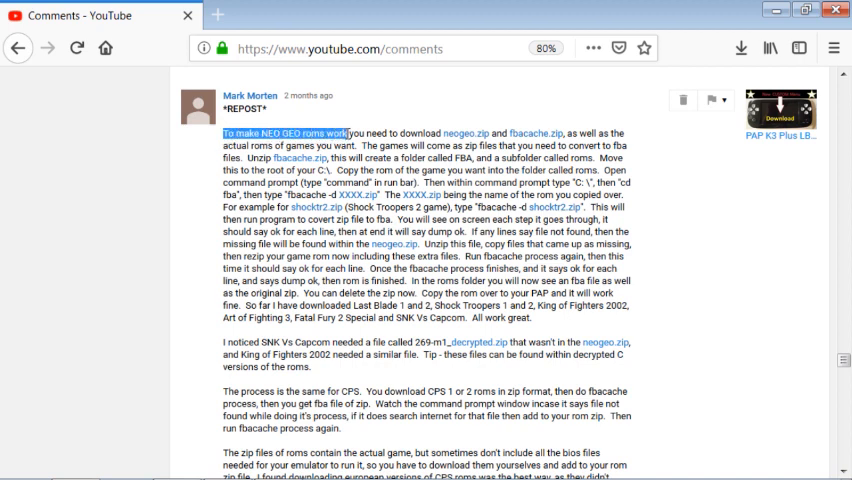
{"action": "scroll", "scroll_direction": "down", "scroll_amount": 3}
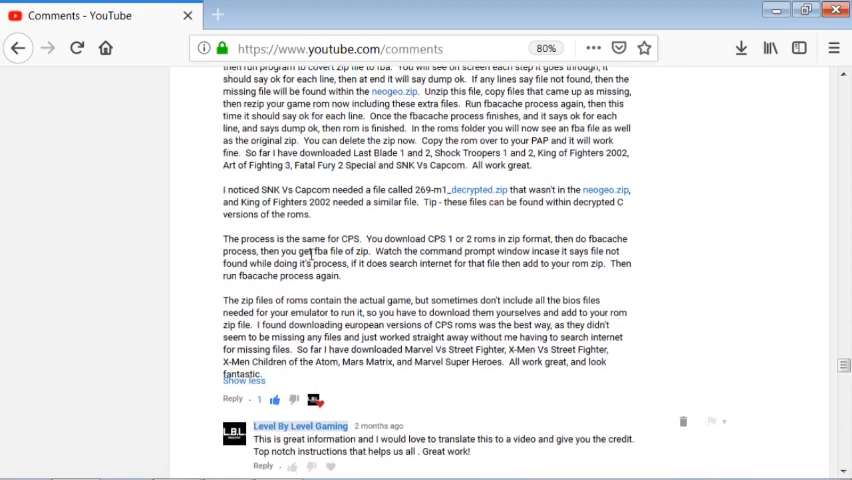
{"action": "scroll", "scroll_direction": "up", "scroll_amount": 3}
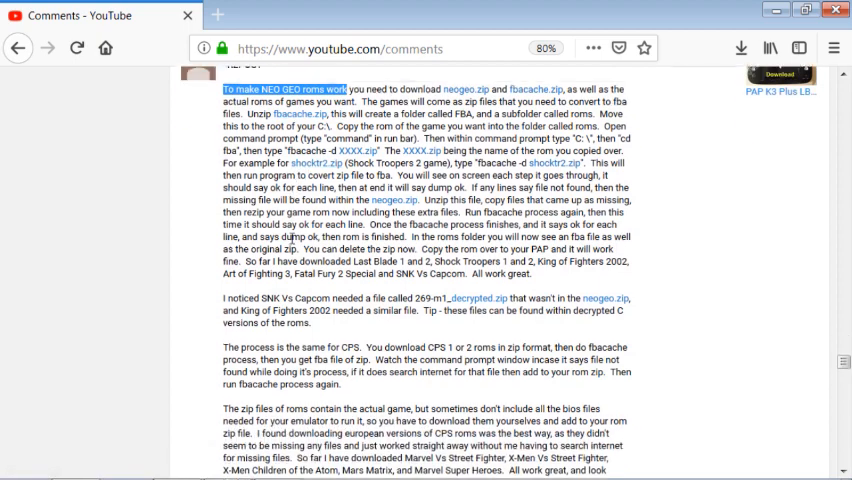
{"action": "scroll", "scroll_direction": "down", "scroll_amount": 3}
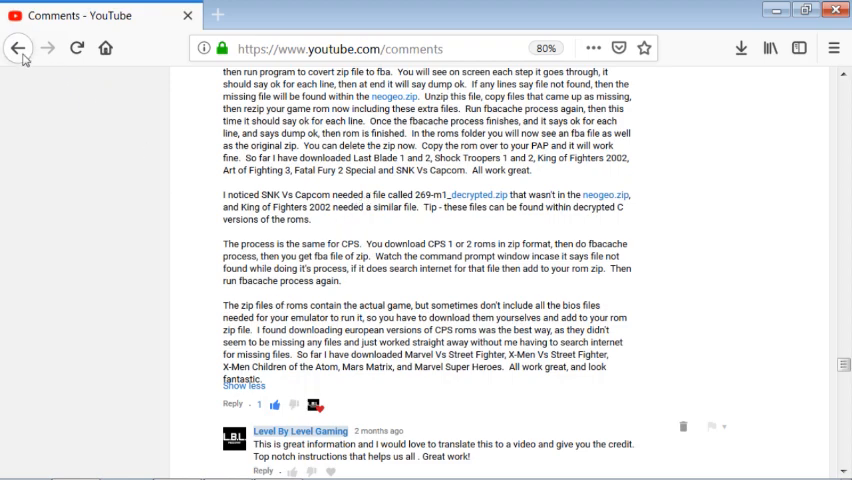
{"action": "scroll", "scroll_direction": "down", "scroll_amount": 3}
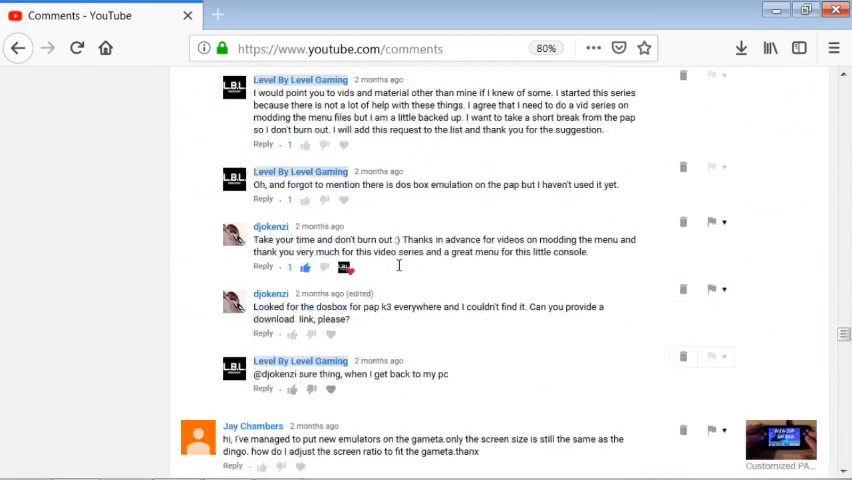
{"action": "scroll", "scroll_direction": "up", "scroll_amount": 3}
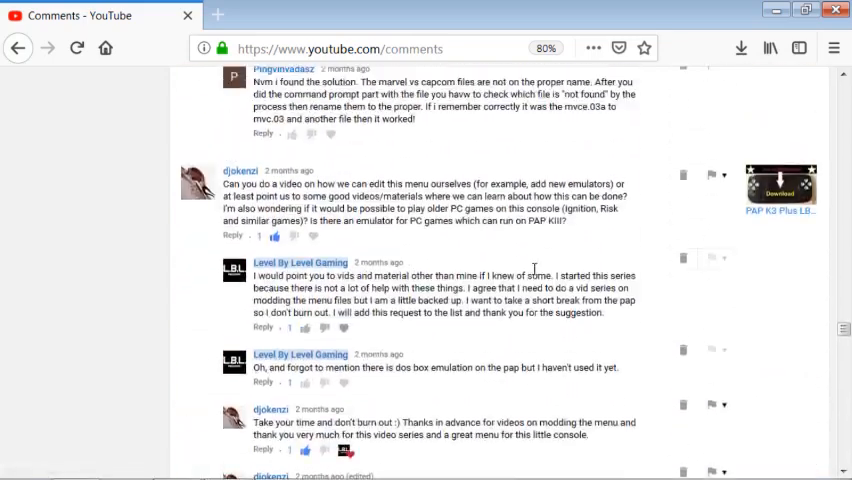
{"action": "scroll", "scroll_direction": "up", "scroll_amount": 3}
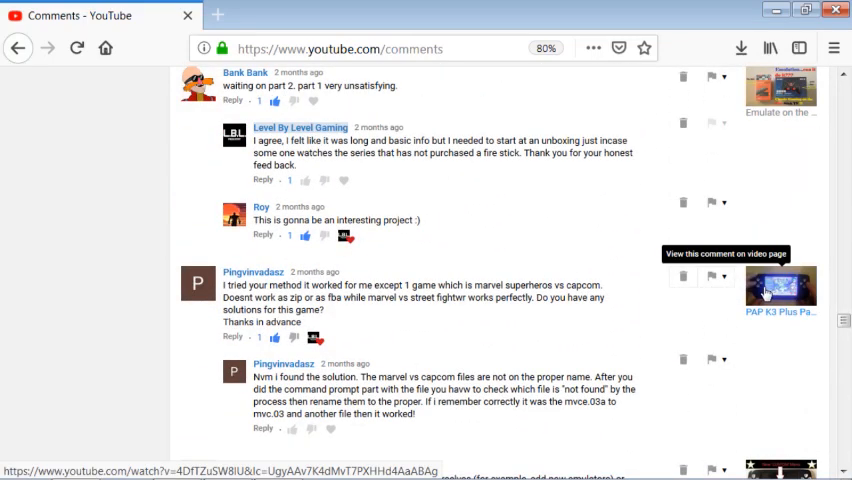
{"action": "left_click", "coordinate": [780, 290]}
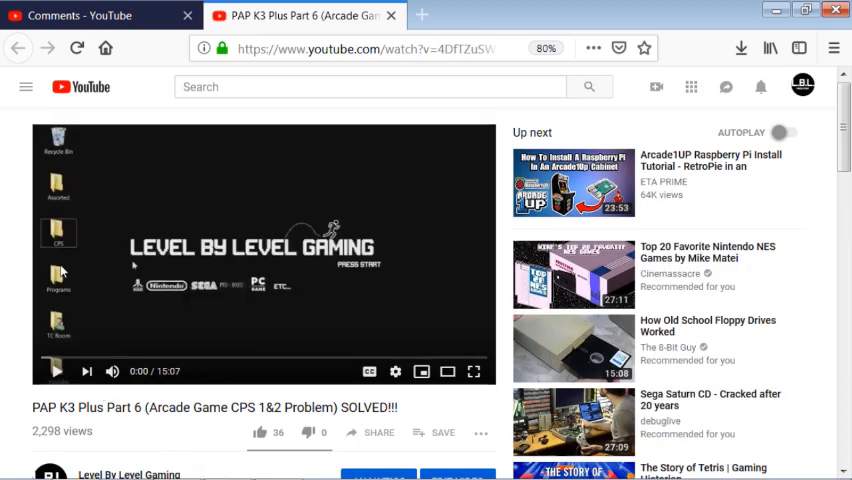
{"action": "mouse_move", "coordinate": [82, 246]}
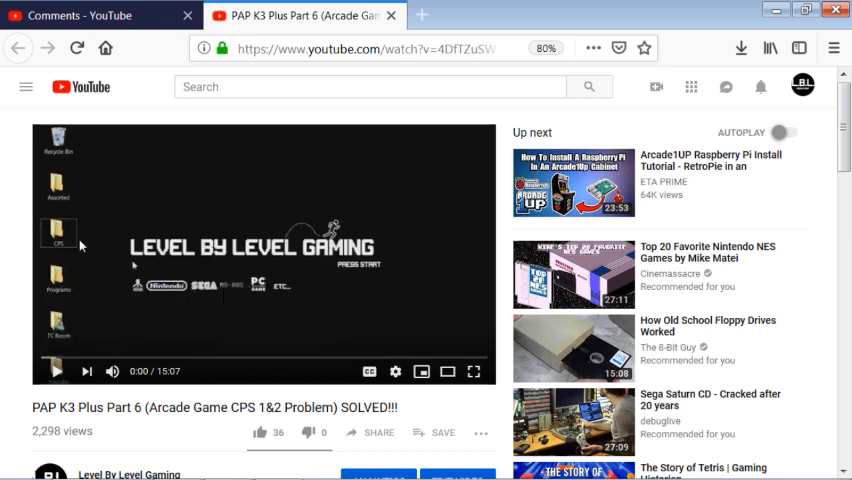
{"action": "mouse_move", "coordinate": [120, 336]}
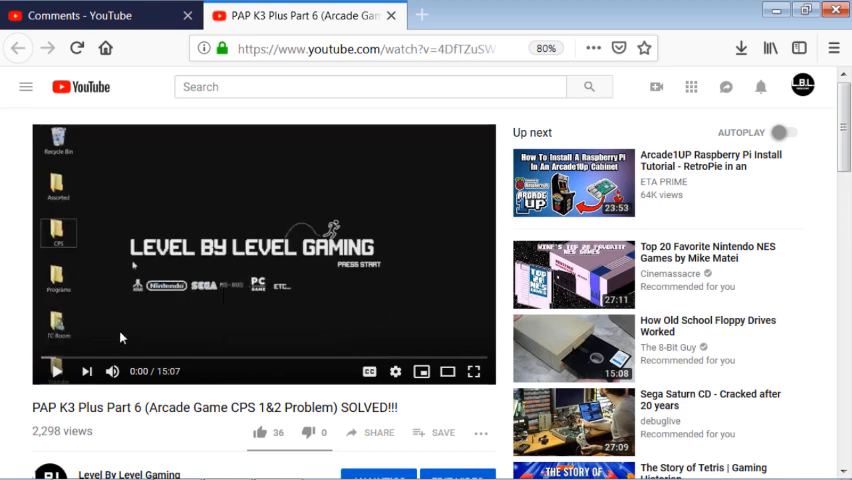
{"action": "mouse_move", "coordinate": [224, 280]}
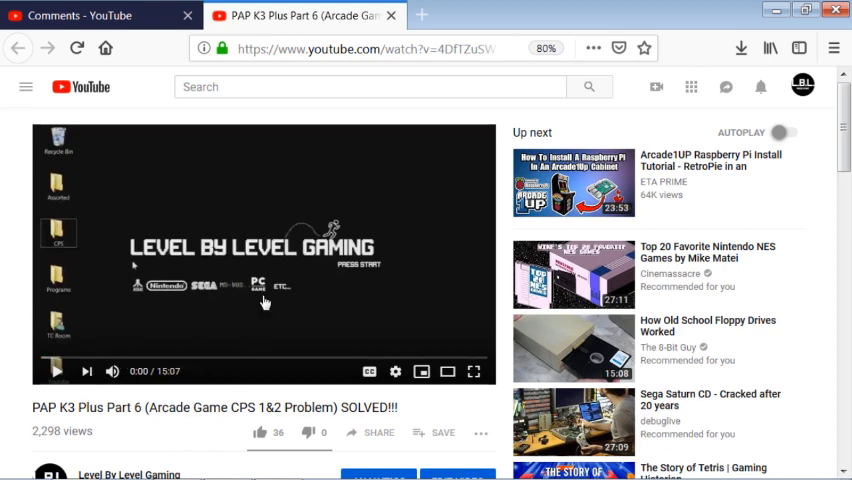
{"action": "mouse_move", "coordinate": [130, 136]}
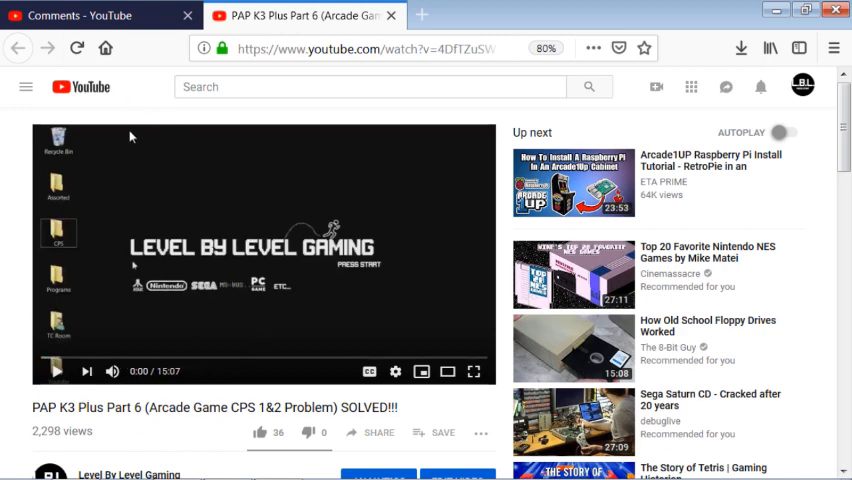
{"action": "mouse_move", "coordinate": [276, 32]}
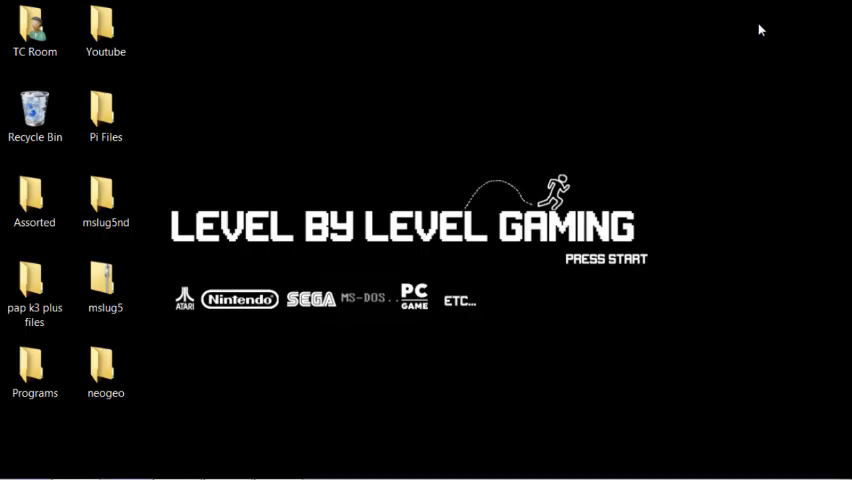
{"action": "mouse_move", "coordinate": [188, 412]}
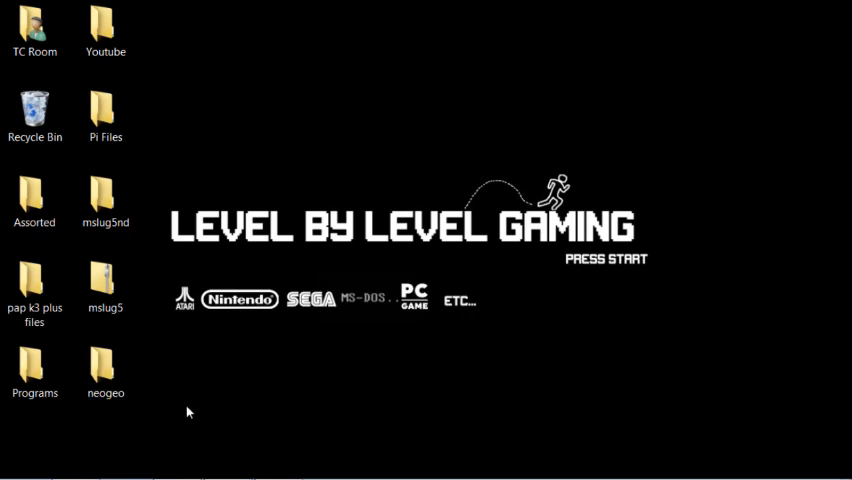
- Copy the mslug5 zip archive from the desktop via its context menu
{"action": "left_click", "coordinate": [104, 288]}
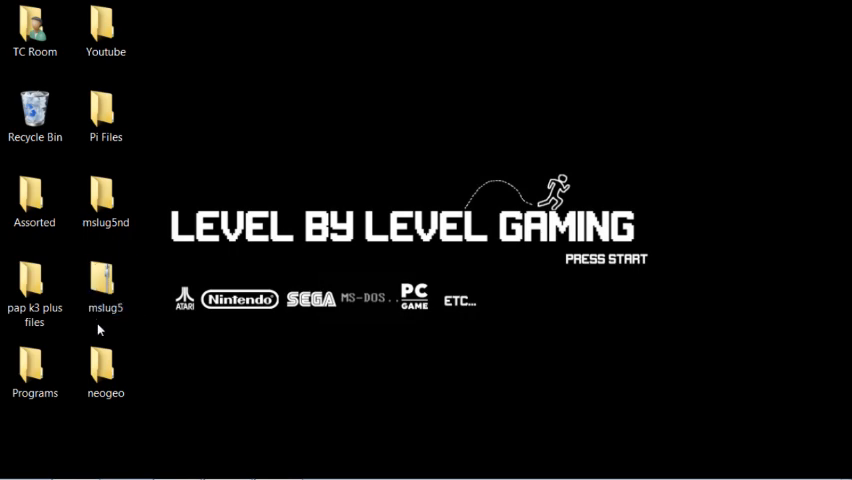
{"action": "left_click", "coordinate": [104, 290]}
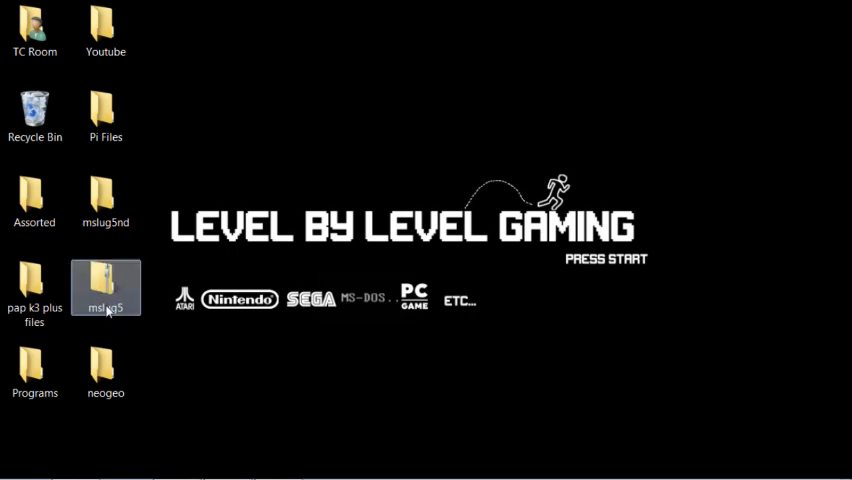
{"action": "left_click", "coordinate": [104, 372]}
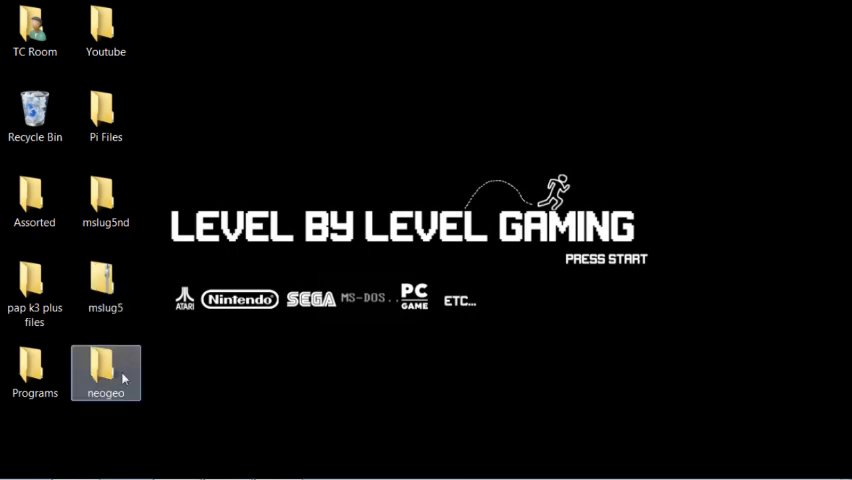
{"action": "left_click", "coordinate": [104, 288]}
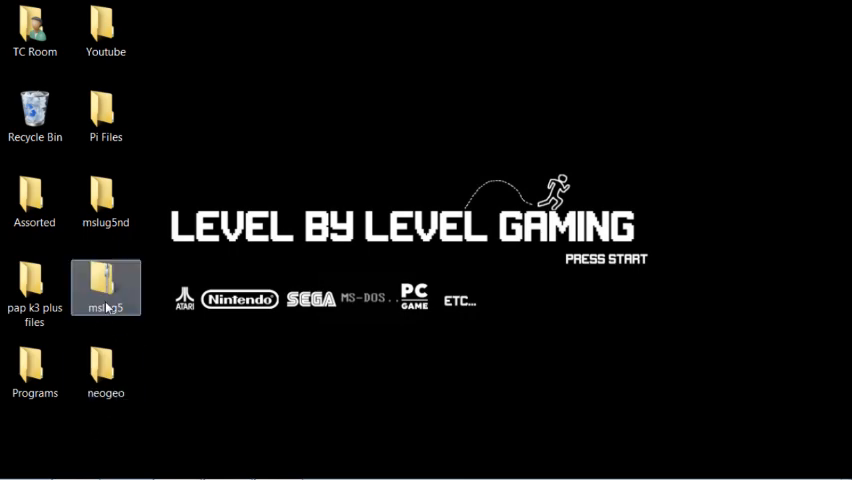
{"action": "right_click", "coordinate": [104, 288]}
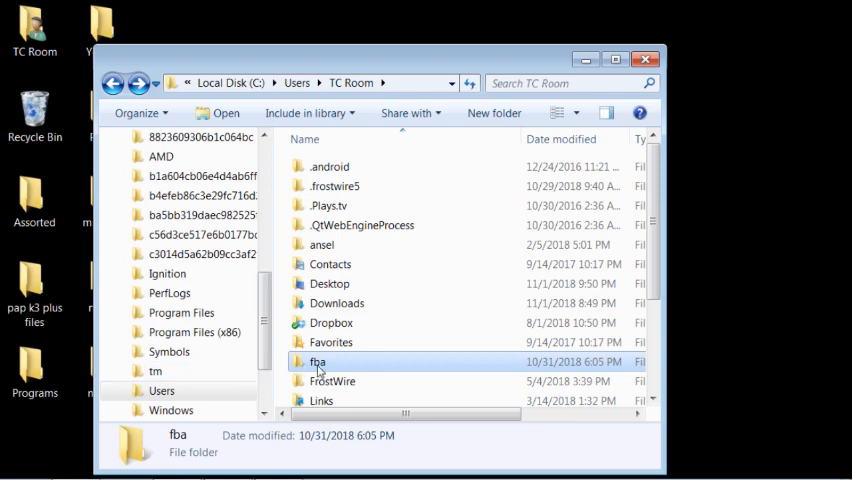
{"action": "mouse_move", "coordinate": [316, 372]}
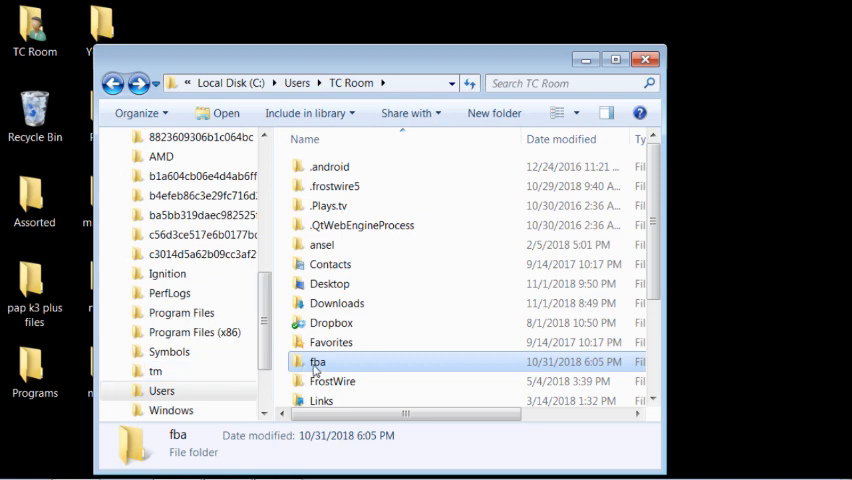
- Paste the mslug5 zip into fba\roms alongside mslug4 and mslug4.fba
{"action": "double_click", "coordinate": [316, 360]}
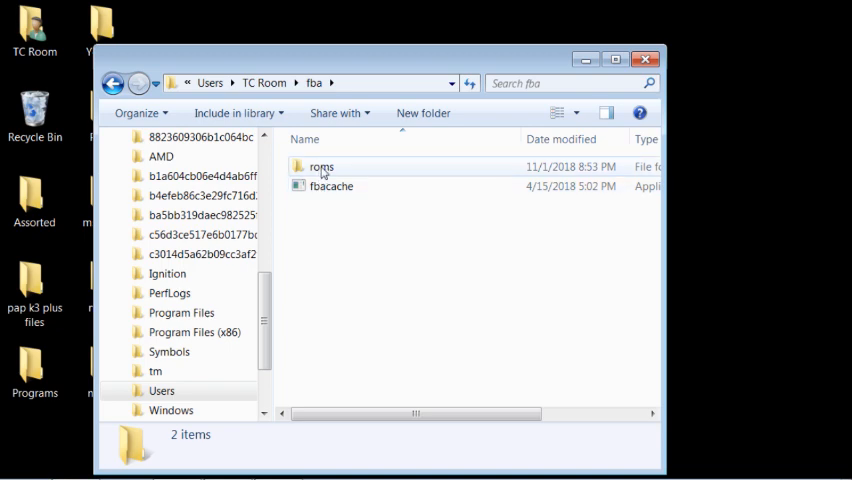
{"action": "double_click", "coordinate": [320, 166]}
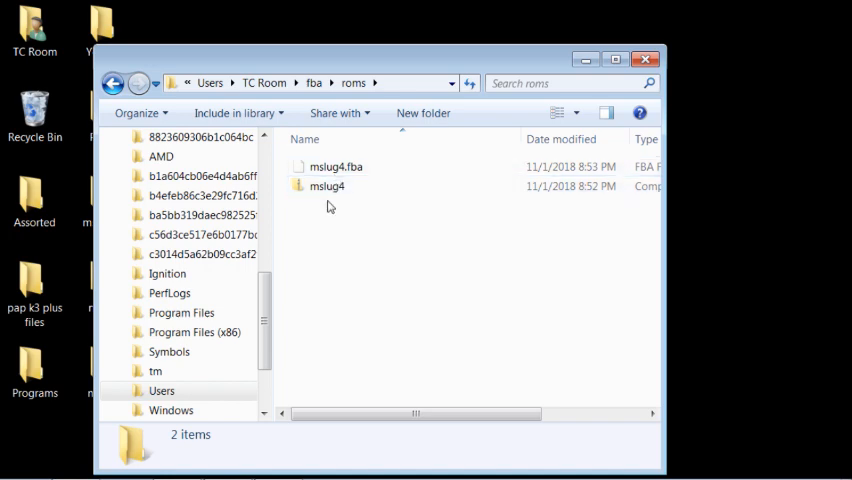
{"action": "right_click", "coordinate": [330, 264]}
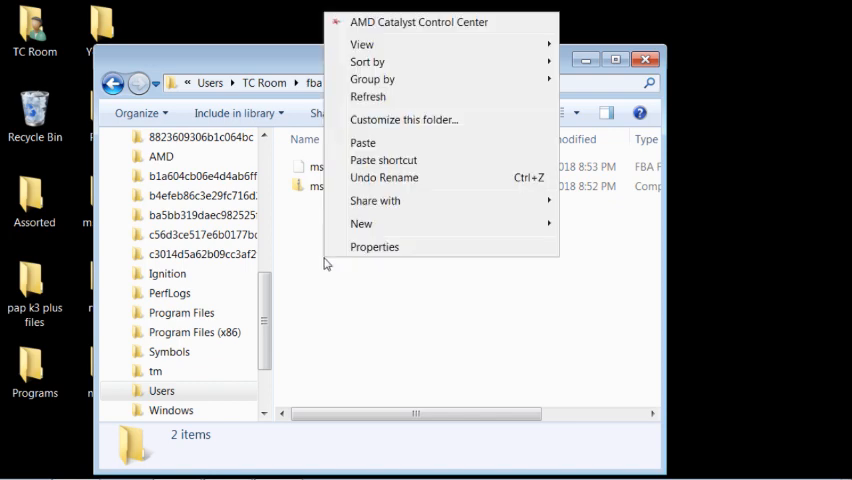
{"action": "mouse_move", "coordinate": [384, 160]}
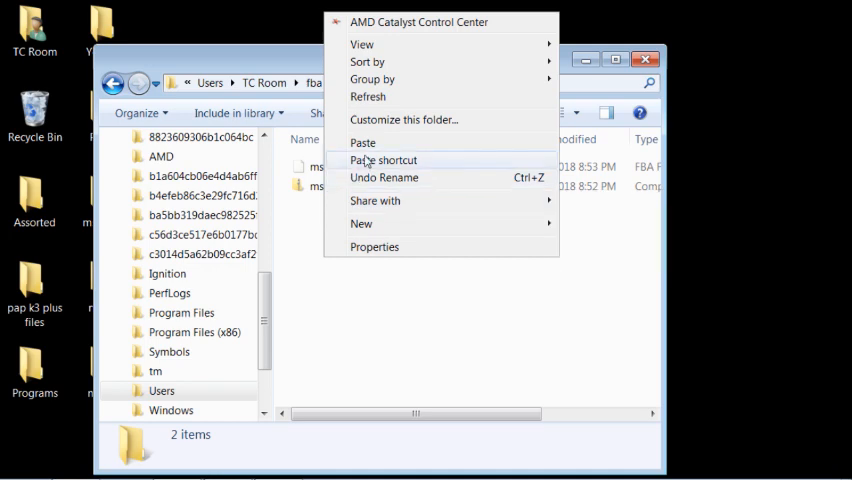
{"action": "mouse_move", "coordinate": [364, 144]}
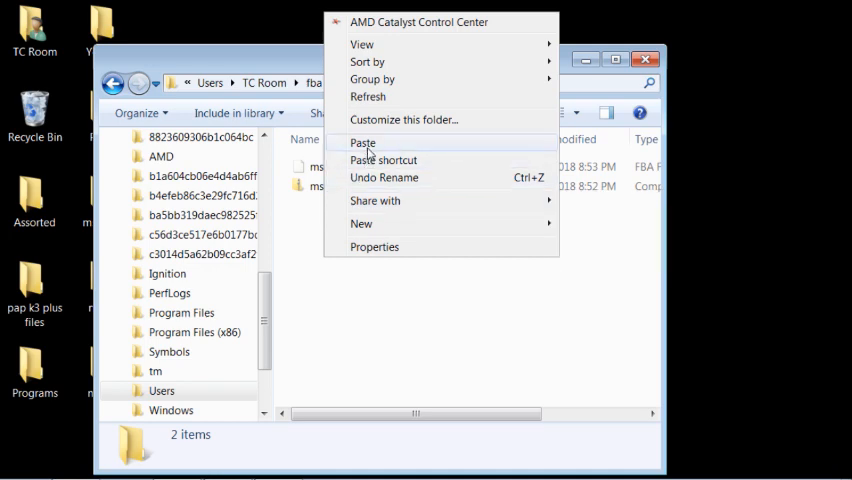
{"action": "left_click", "coordinate": [362, 142]}
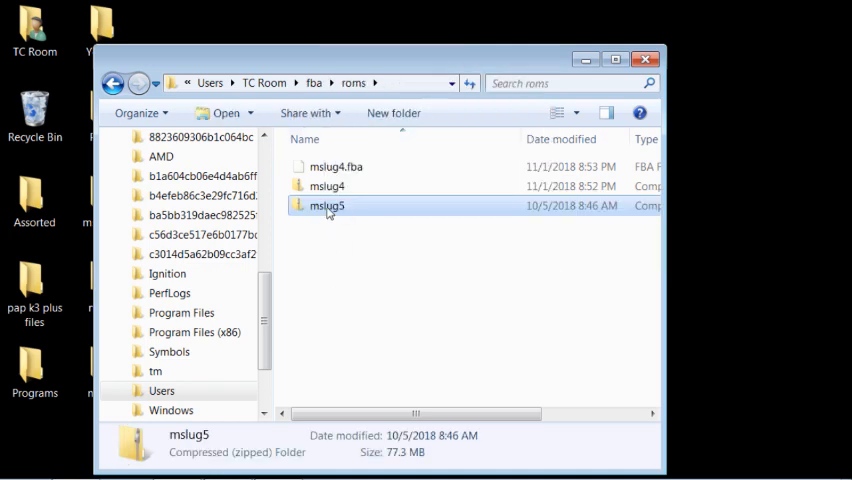
{"action": "mouse_move", "coordinate": [324, 226]}
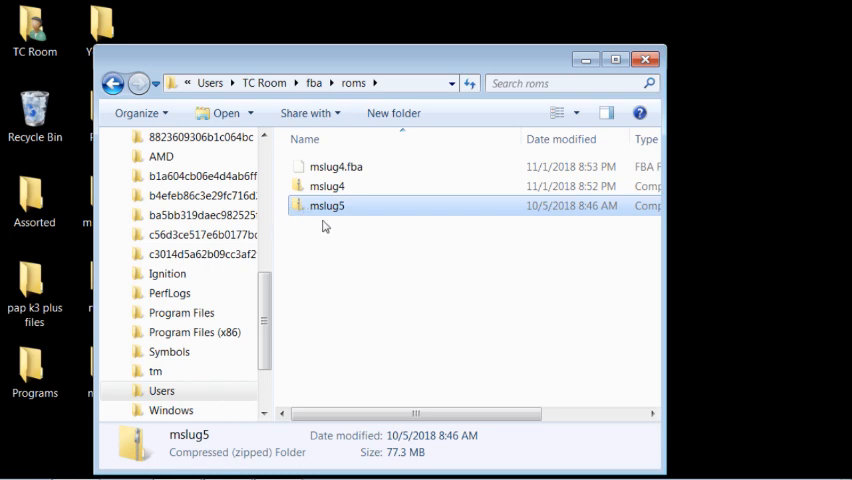
{"action": "mouse_move", "coordinate": [312, 104]}
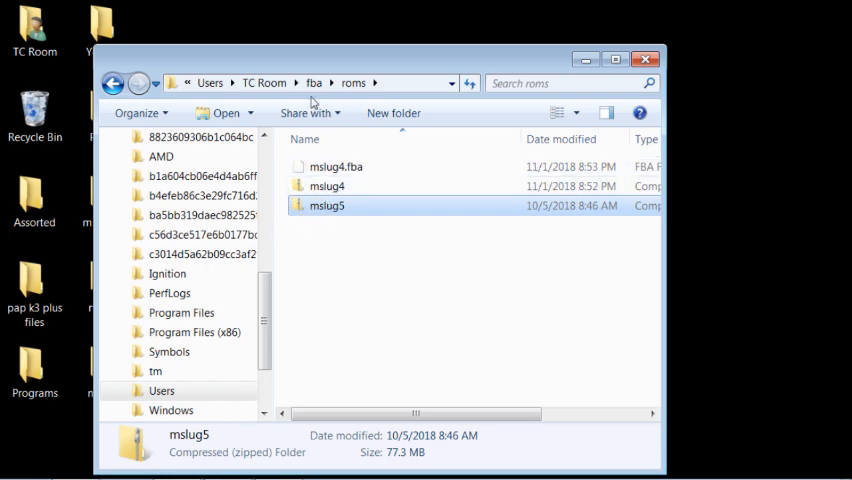
{"action": "mouse_move", "coordinate": [312, 236]}
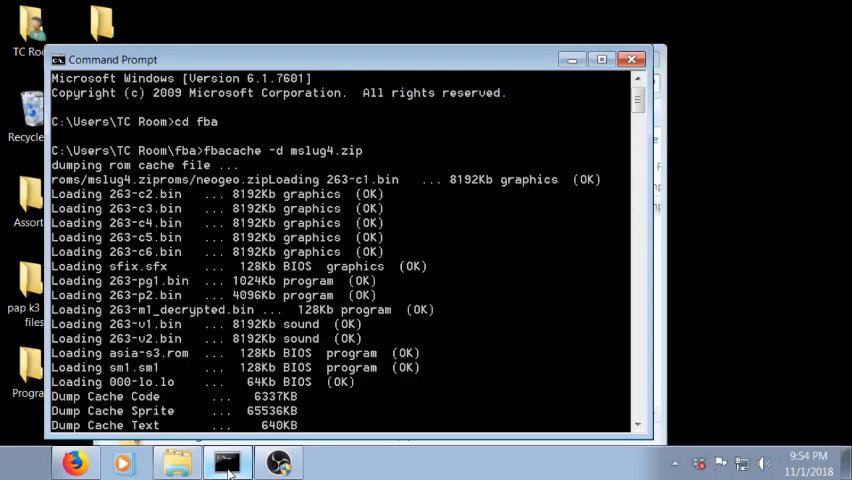
- Launch Command Prompt from the Start menu search for 'com'
{"action": "left_click", "coordinate": [16, 462]}
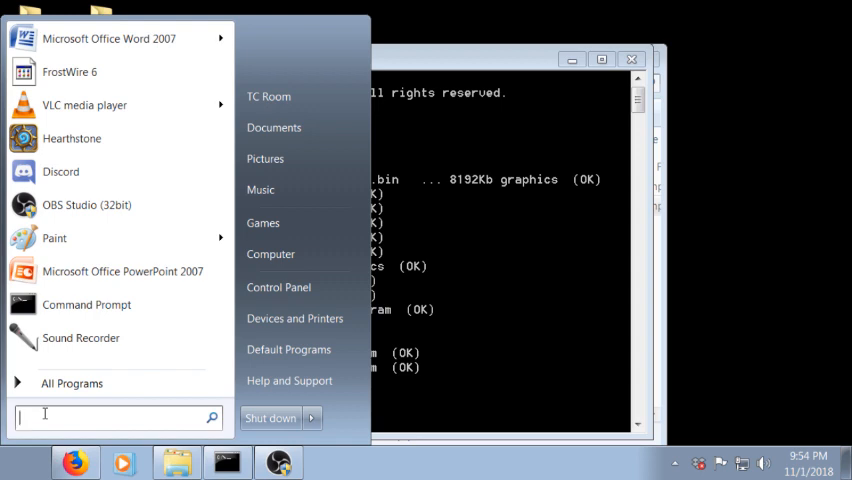
{"action": "type", "text": "com"}
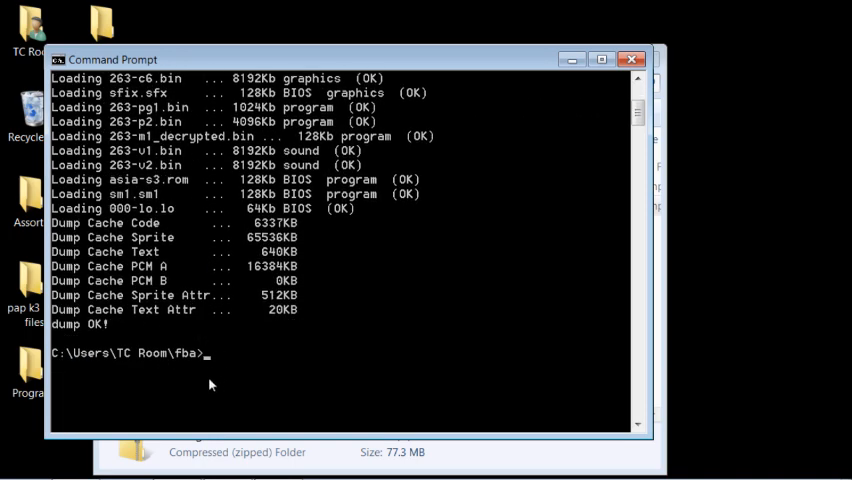
{"action": "mouse_move", "coordinate": [164, 360]}
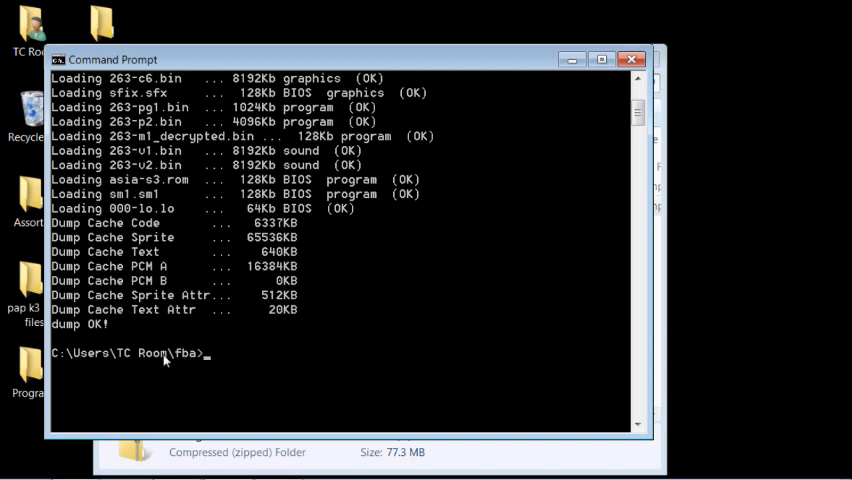
{"action": "mouse_move", "coordinate": [142, 368]}
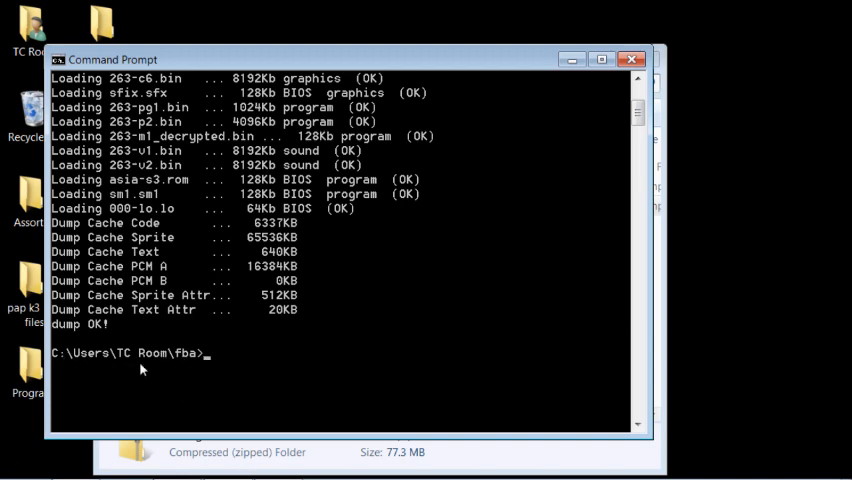
{"action": "mouse_move", "coordinate": [170, 360]}
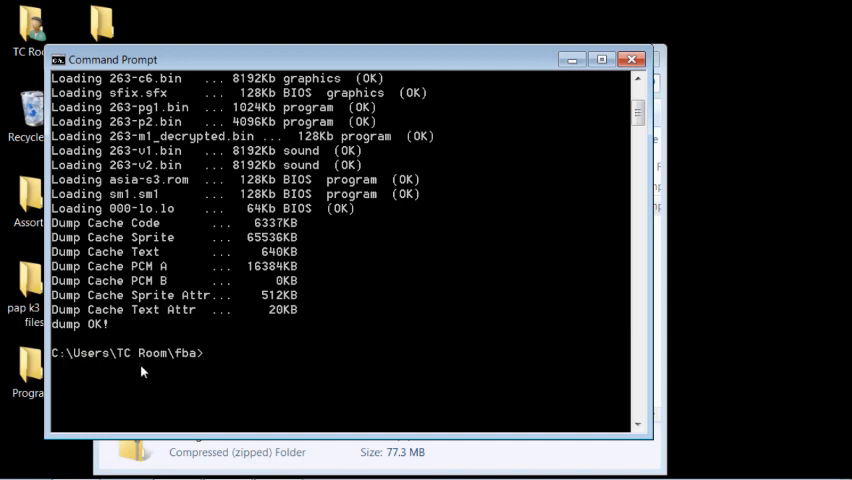
{"action": "mouse_move", "coordinate": [200, 368]}
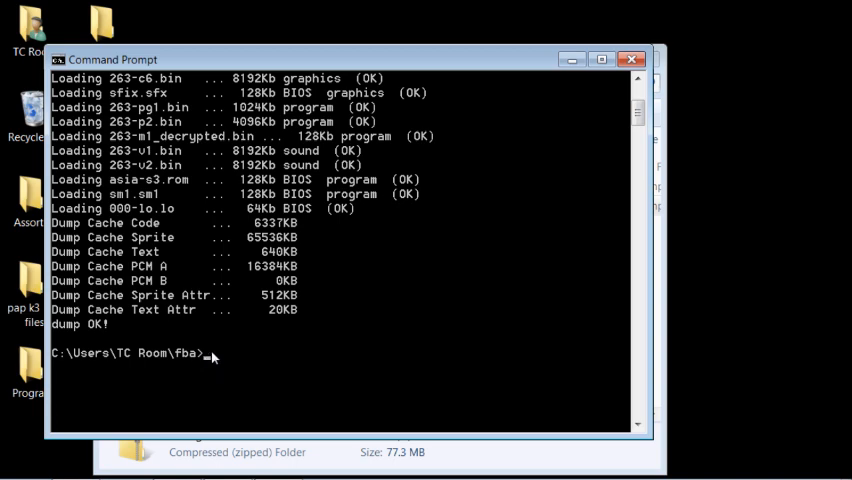
- Run fbacache -d mslug5.zip from the C:\Users\TC Room\fba folder
{"action": "type", "text": "fb"}
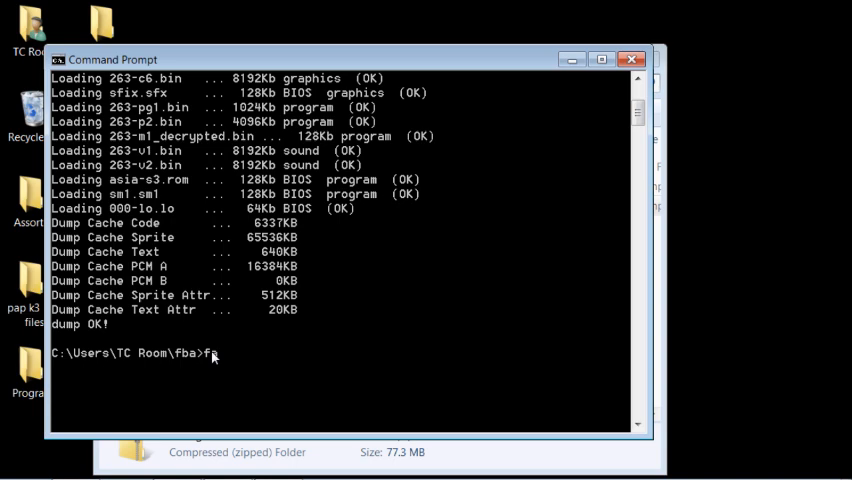
{"action": "type", "text": "b"}
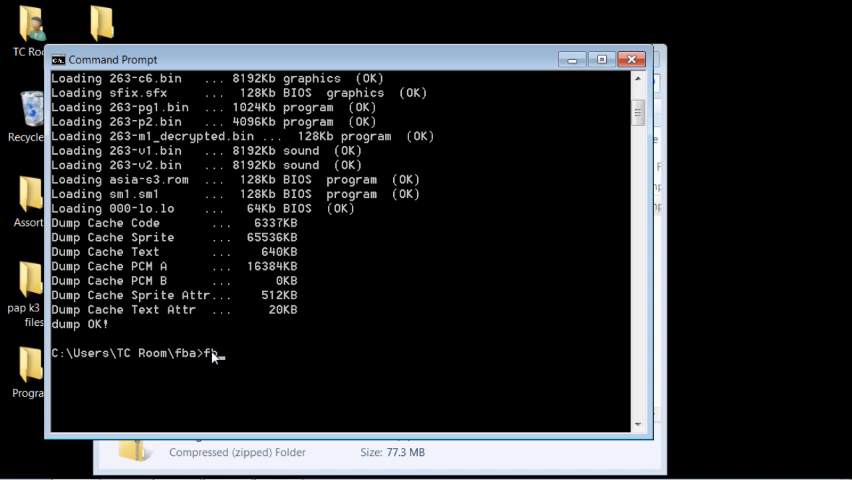
{"action": "type", "text": "acac"}
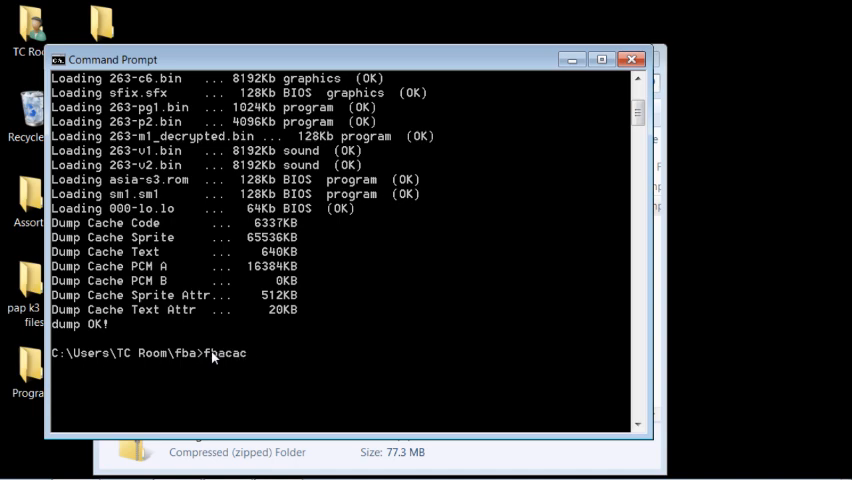
{"action": "type", "text": "he -"}
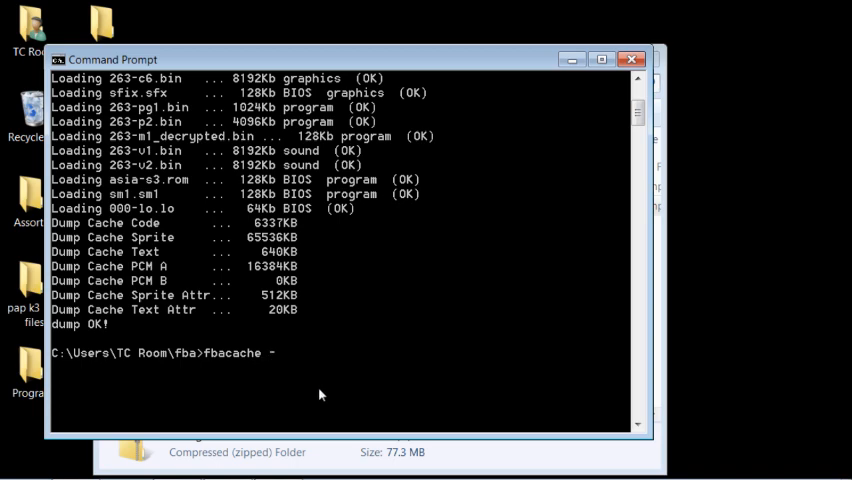
{"action": "type", "text": "d"}
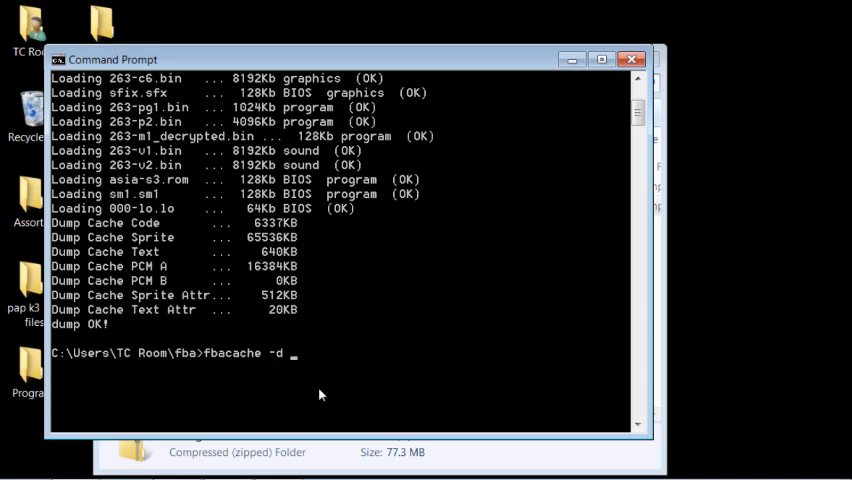
{"action": "type", "text": "ms"}
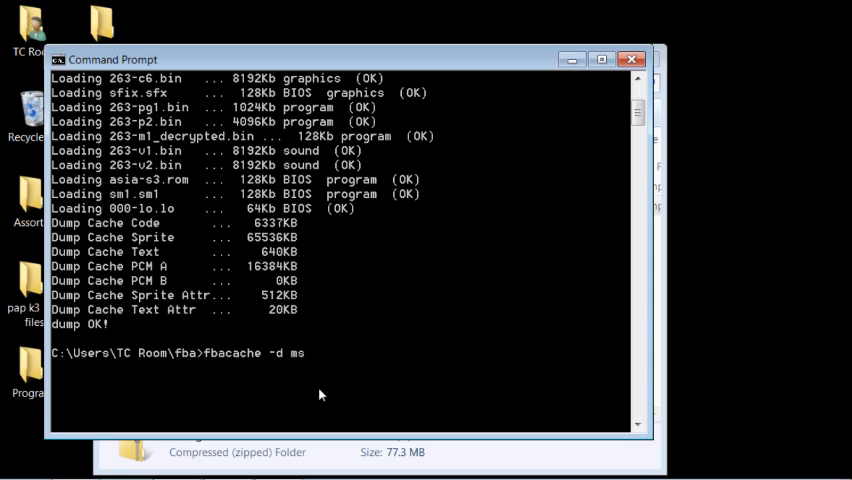
{"action": "type", "text": "lug"}
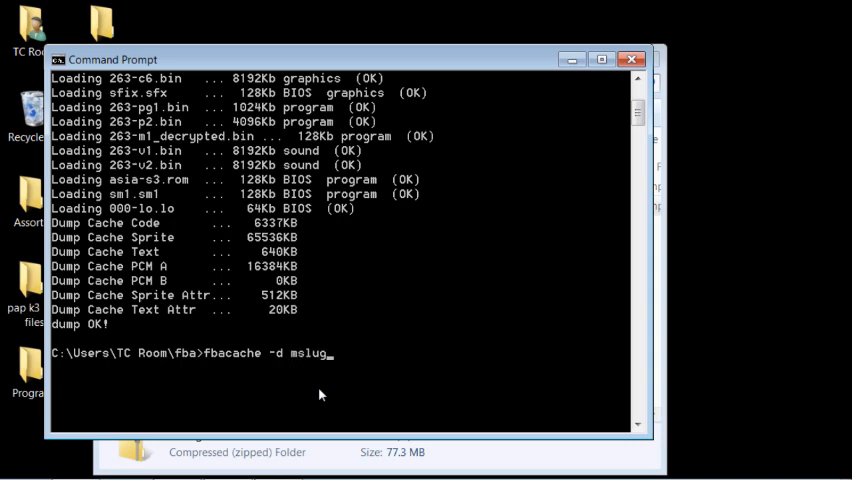
{"action": "type", "text": "5"}
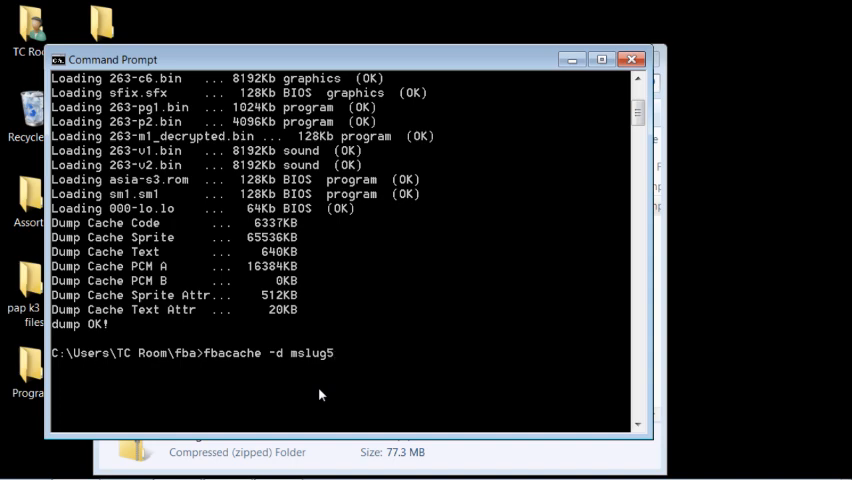
{"action": "type", "text": ".z"}
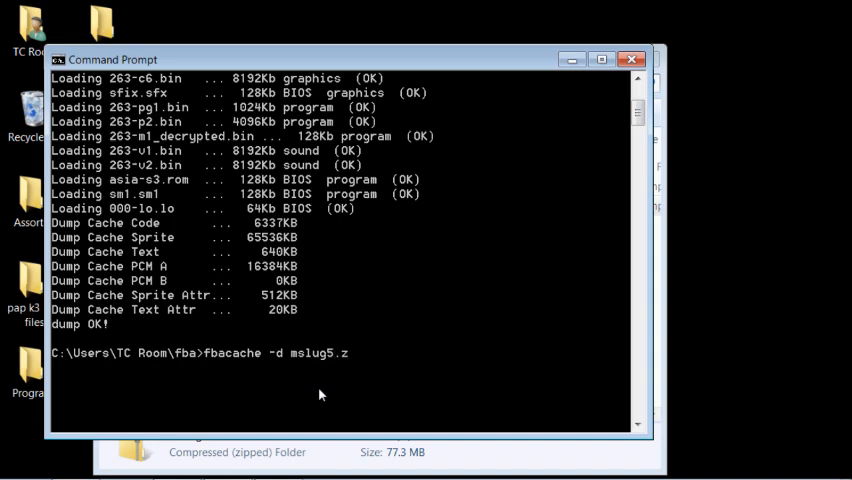
{"action": "type", "text": "ip"}
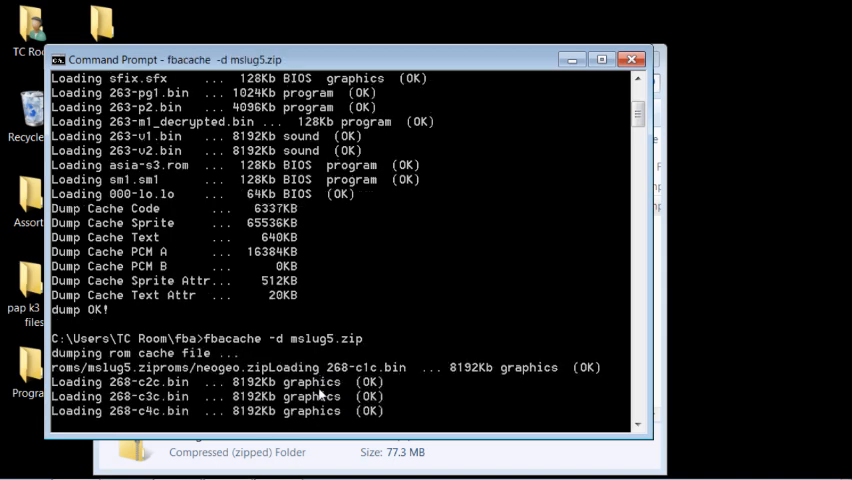
- Follow the fbacache dump to completion and check fba\roms for the new mslug5.fba
{"action": "scroll", "scroll_direction": "down", "scroll_amount": 3}
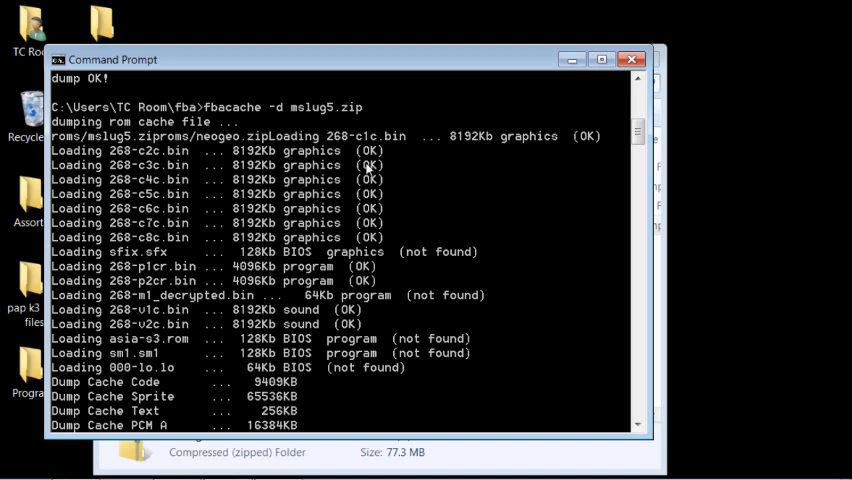
{"action": "mouse_move", "coordinate": [276, 242]}
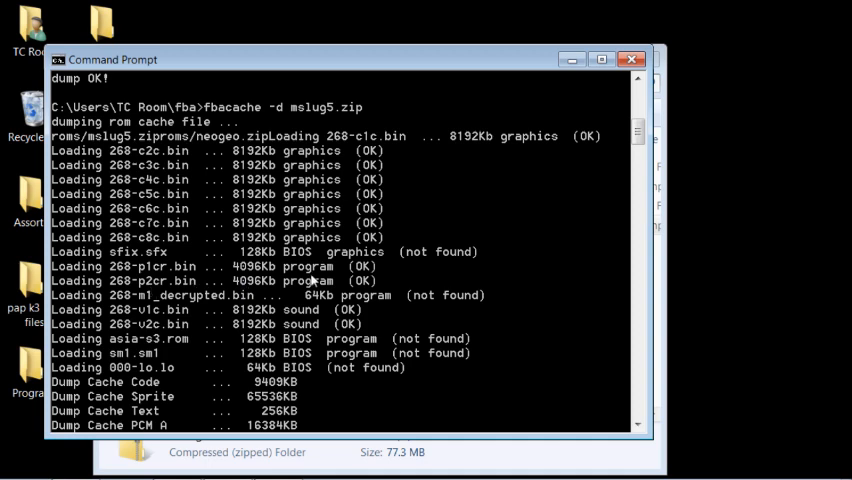
{"action": "mouse_move", "coordinate": [124, 304]}
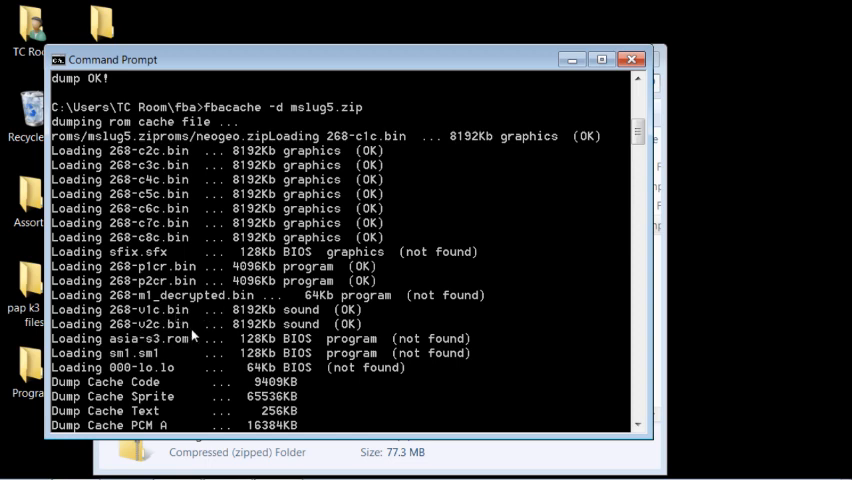
{"action": "mouse_move", "coordinate": [352, 372]}
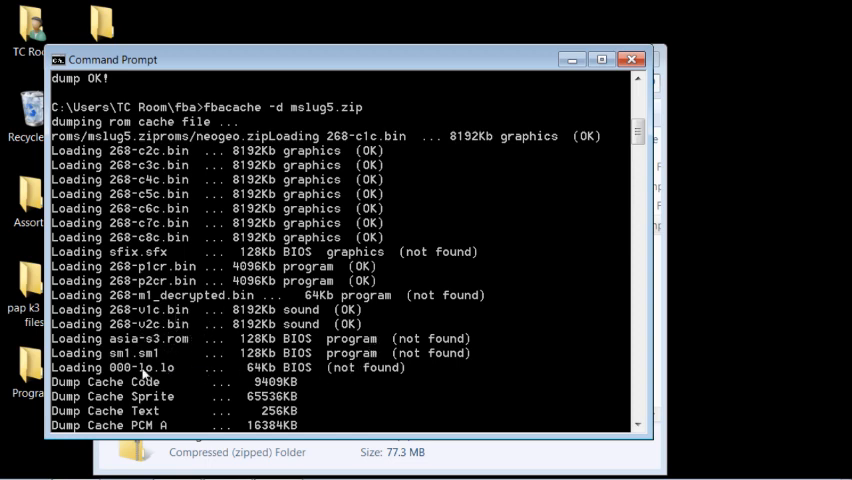
{"action": "scroll", "scroll_direction": "down", "scroll_amount": 3}
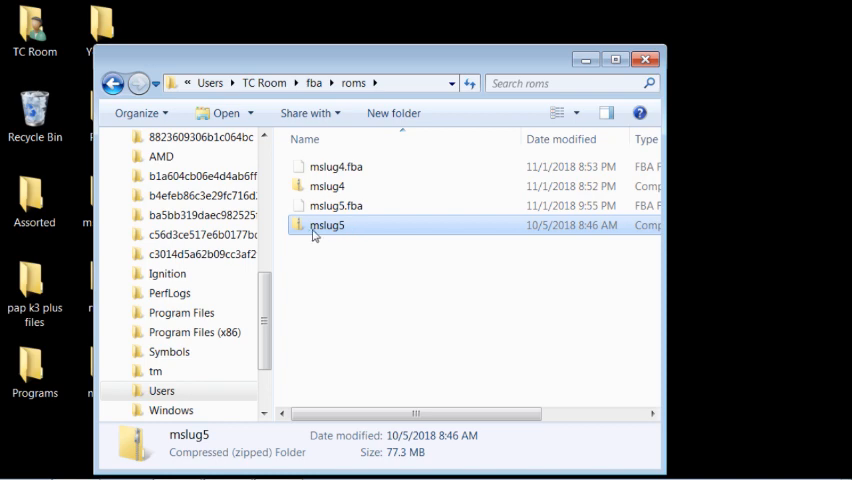
{"action": "mouse_move", "coordinate": [350, 216]}
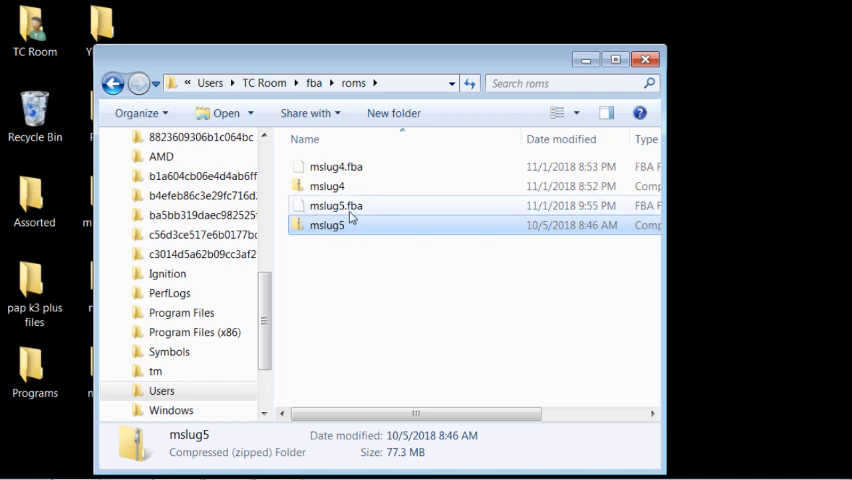
{"action": "mouse_move", "coordinate": [356, 220]}
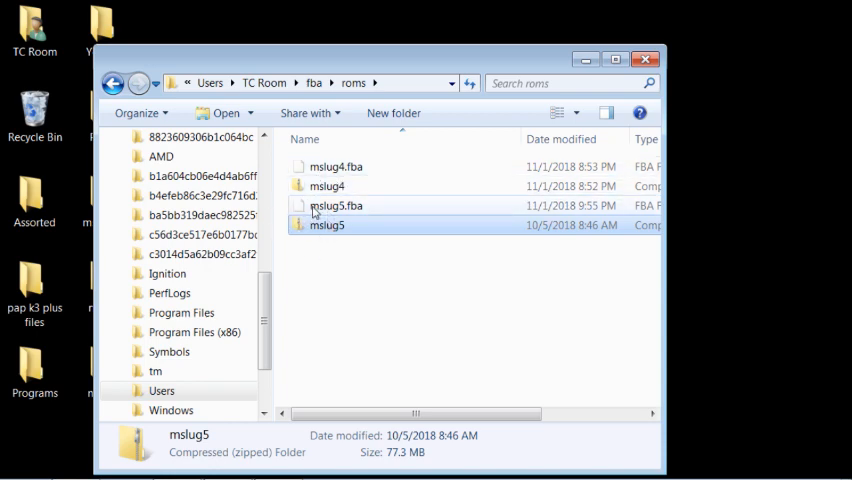
{"action": "left_click", "coordinate": [336, 204]}
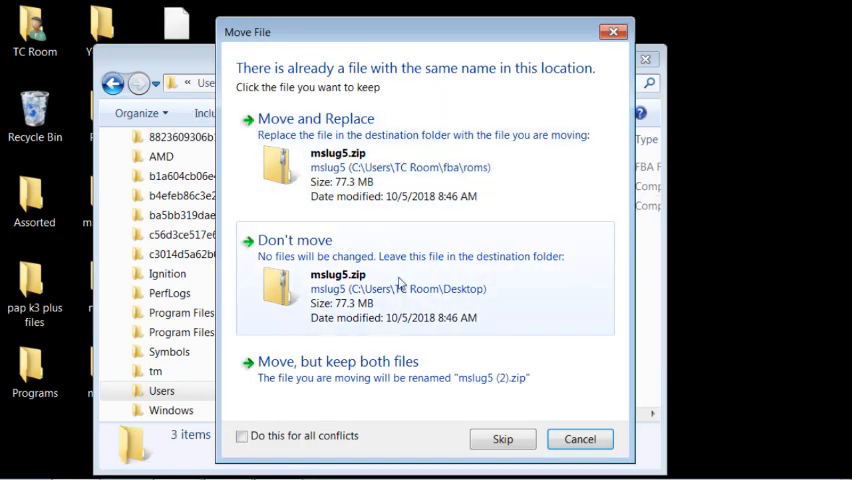
- Dismiss the mslug5 name conflict and delete both roms files to the Recycle Bin
{"action": "left_click", "coordinate": [504, 440]}
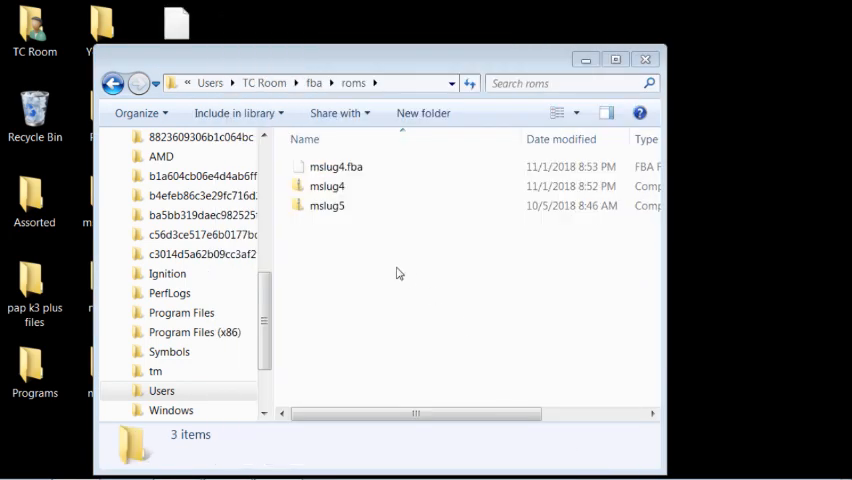
{"action": "left_click", "coordinate": [328, 204]}
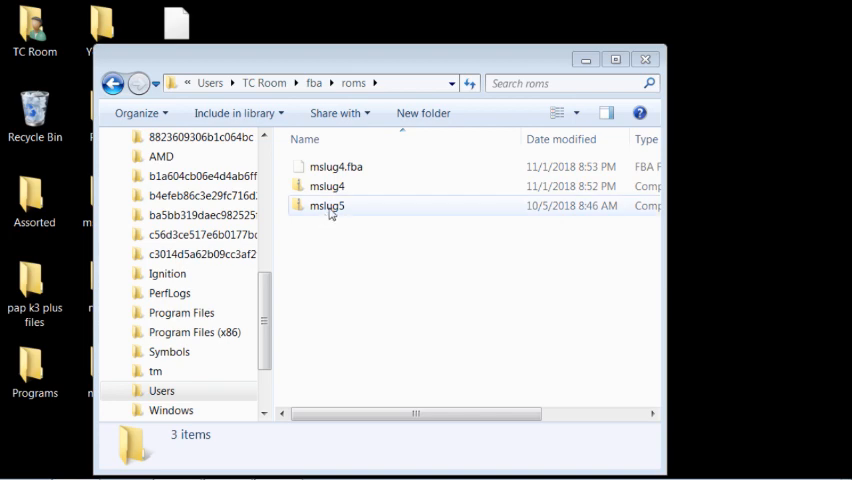
{"action": "left_click", "coordinate": [328, 204]}
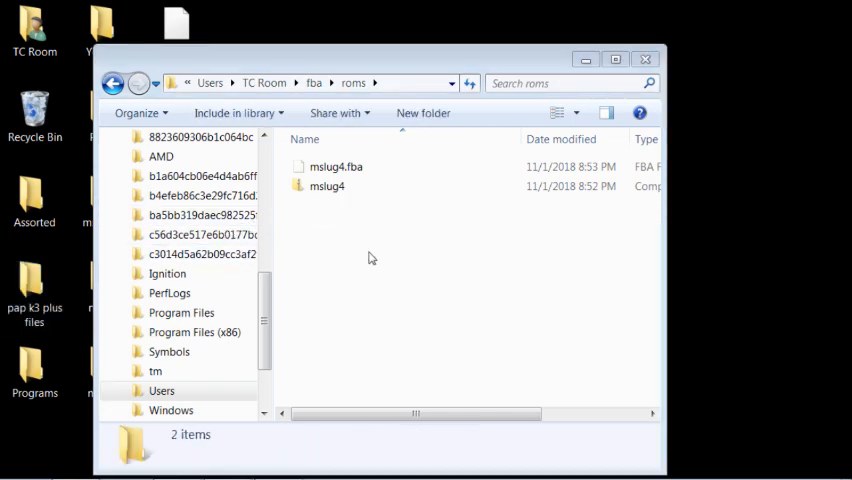
{"action": "mouse_move", "coordinate": [354, 246]}
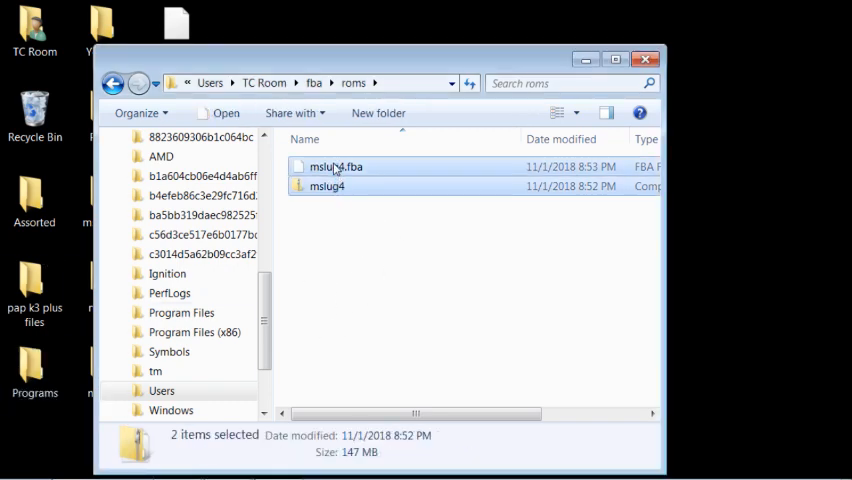
{"action": "key", "text": "Delete"}
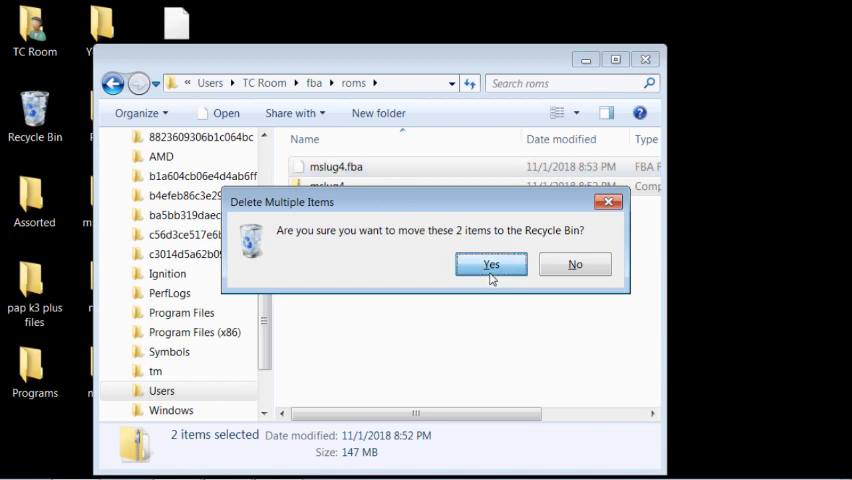
{"action": "left_click", "coordinate": [490, 264]}
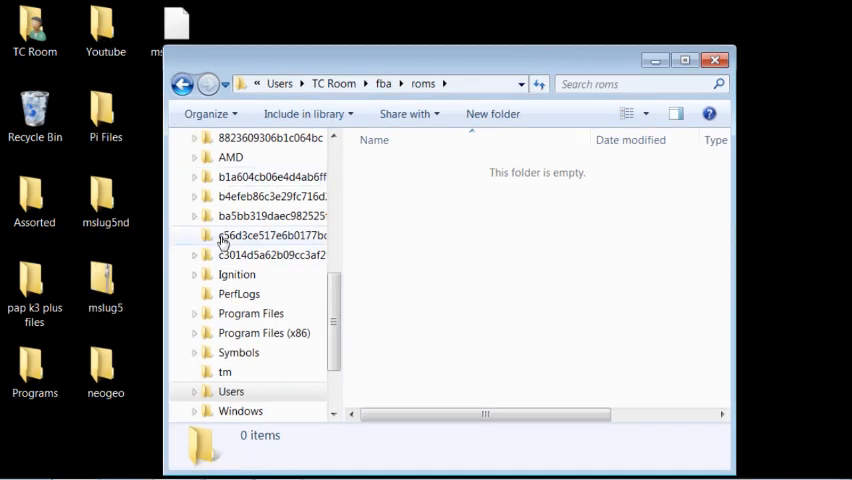
{"action": "mouse_move", "coordinate": [424, 264]}
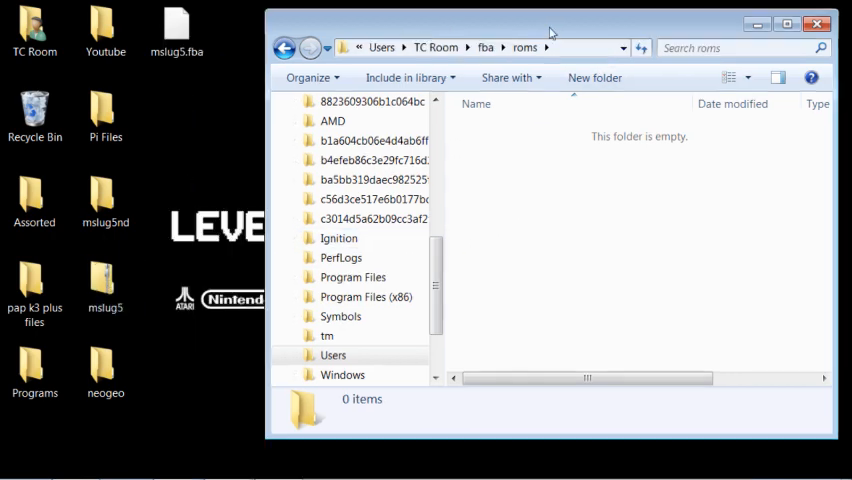
- Extract mslug5.zip with 7-Zip into a new mslug5 folder on the desktop
{"action": "left_click", "coordinate": [104, 280]}
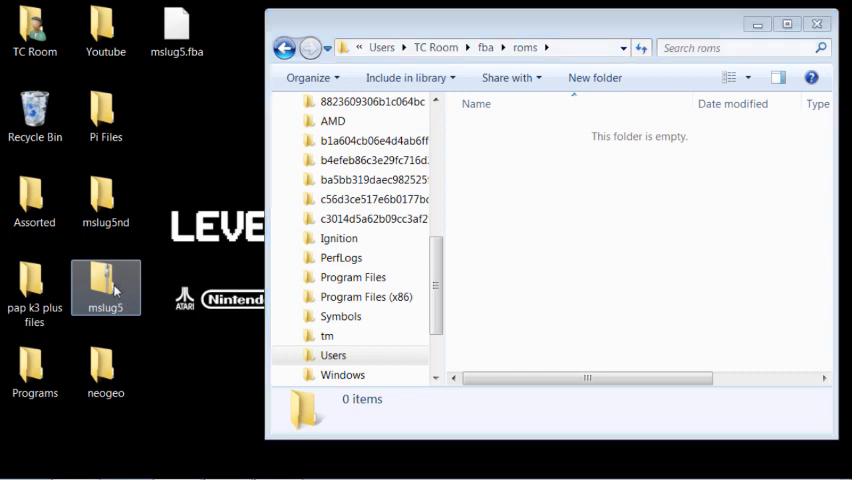
{"action": "right_click", "coordinate": [104, 288]}
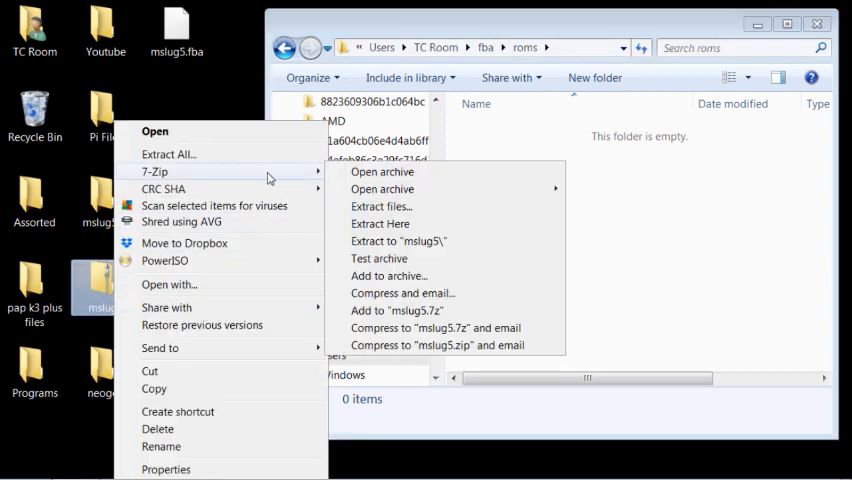
{"action": "mouse_move", "coordinate": [380, 208]}
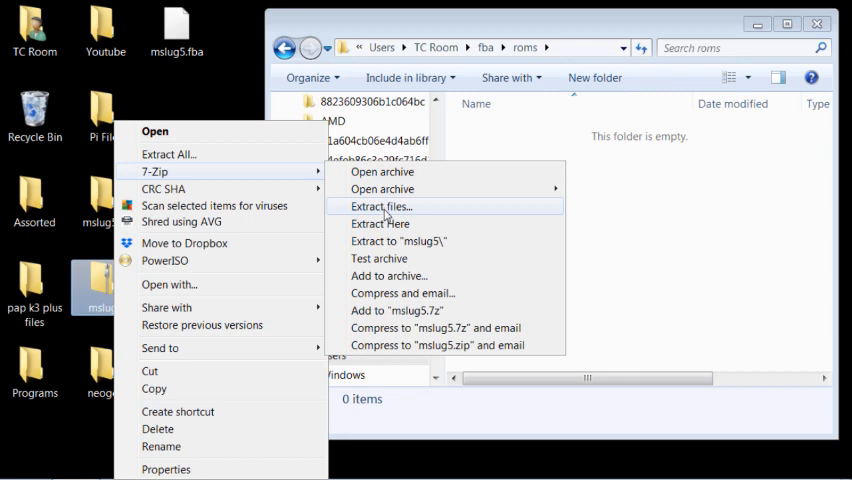
{"action": "left_click", "coordinate": [378, 208]}
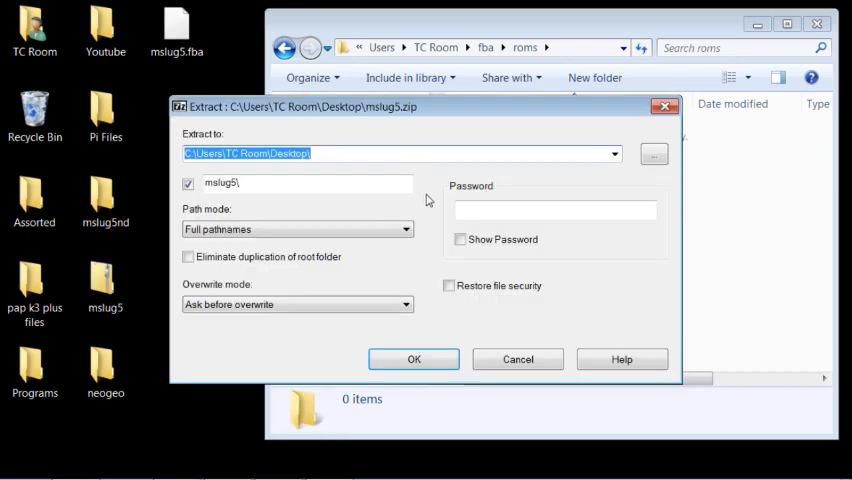
{"action": "left_click", "coordinate": [652, 152]}
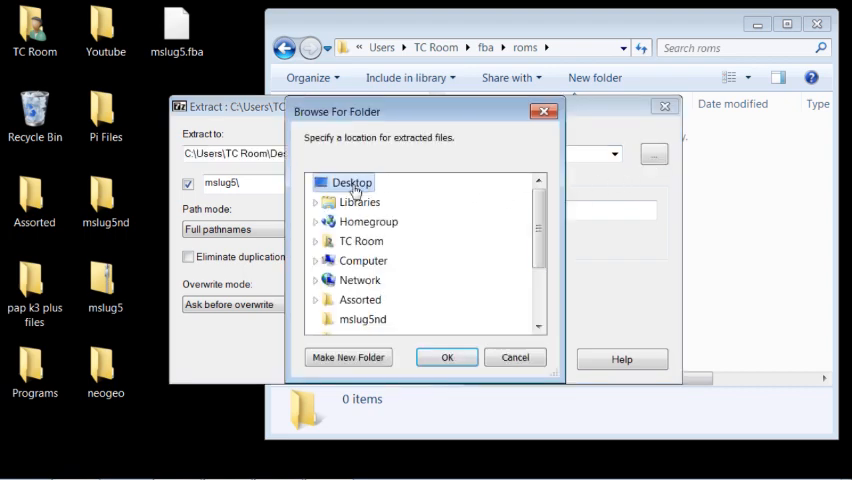
{"action": "left_click", "coordinate": [446, 356]}
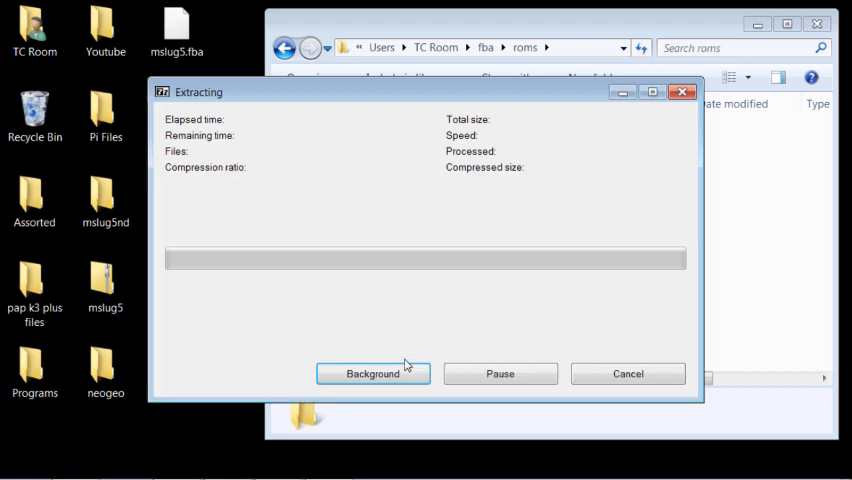
{"action": "left_click", "coordinate": [372, 372]}
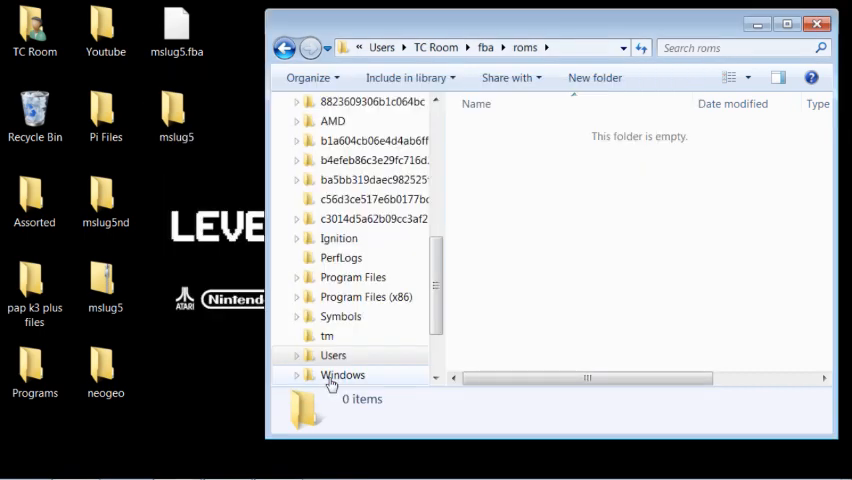
{"action": "left_click", "coordinate": [104, 288]}
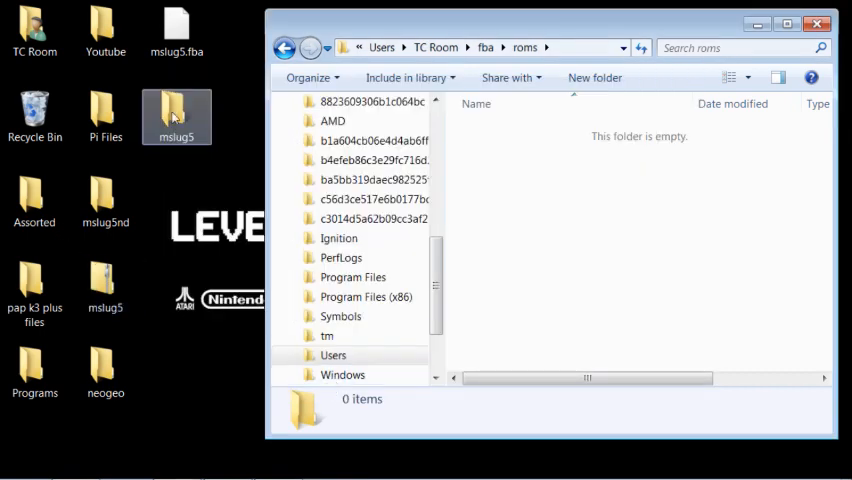
- Browse the extracted mslug5 folder and its 13 ROM files
{"action": "double_click", "coordinate": [176, 116]}
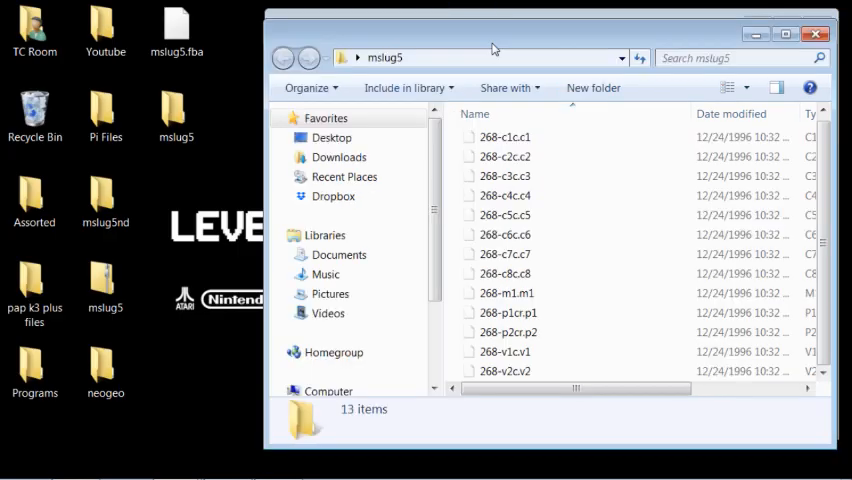
{"action": "mouse_move", "coordinate": [364, 232]}
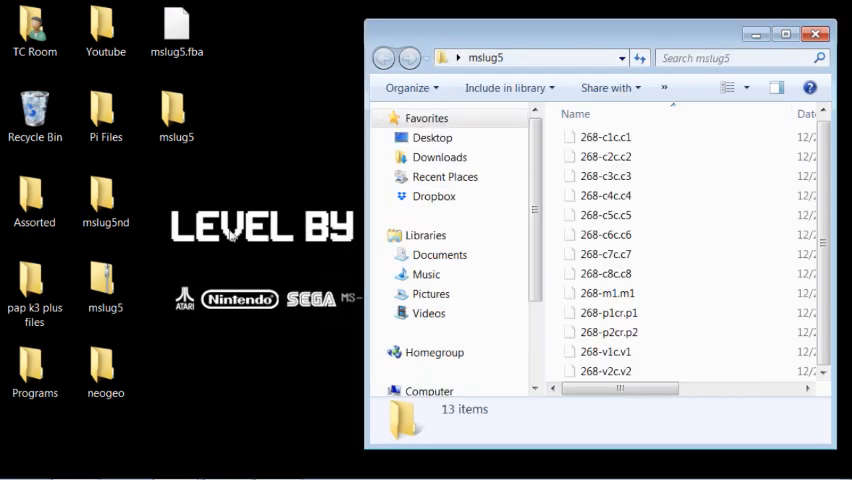
{"action": "left_click", "coordinate": [176, 110]}
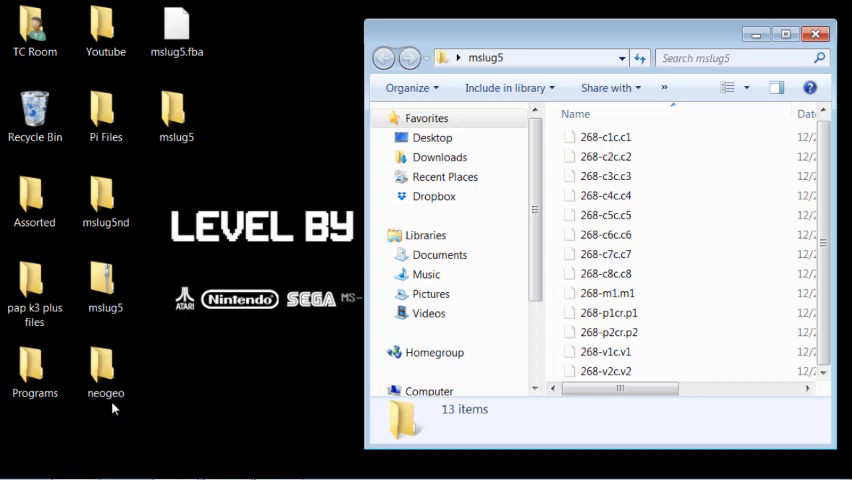
{"action": "left_click", "coordinate": [104, 370]}
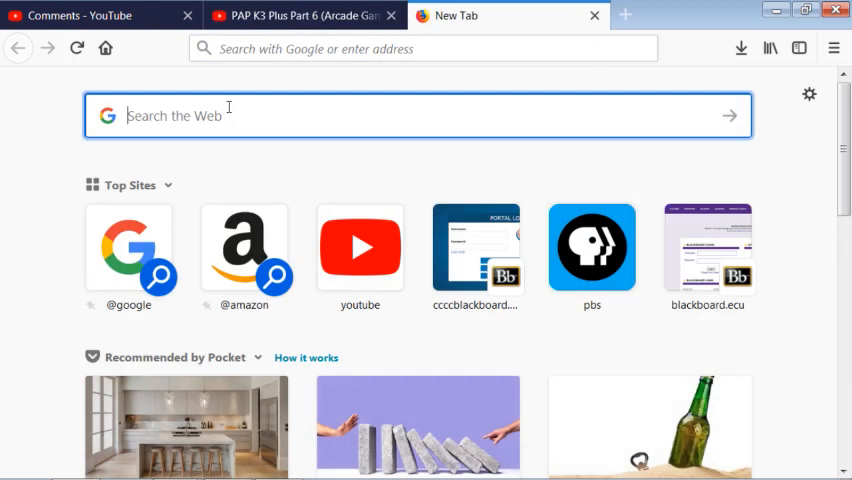
- Search Google for 'neogeo bios' in a new Firefox tab
{"action": "type", "text": "neog"}
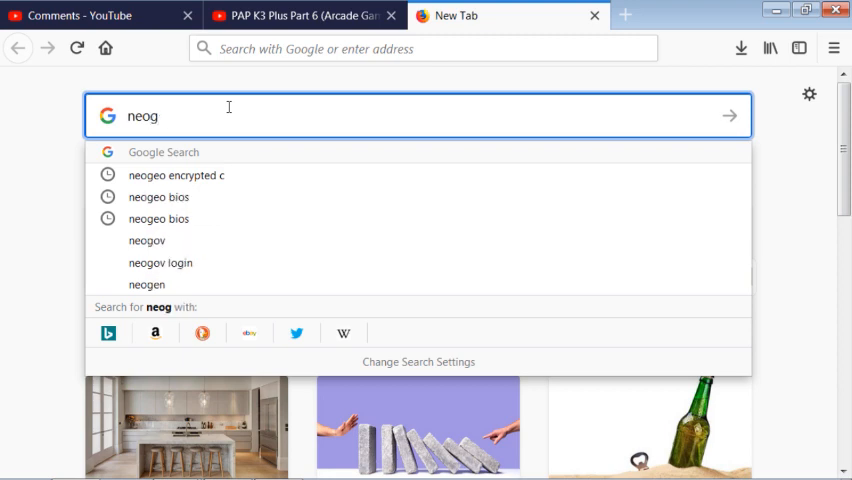
{"action": "type", "text": "eo bios"}
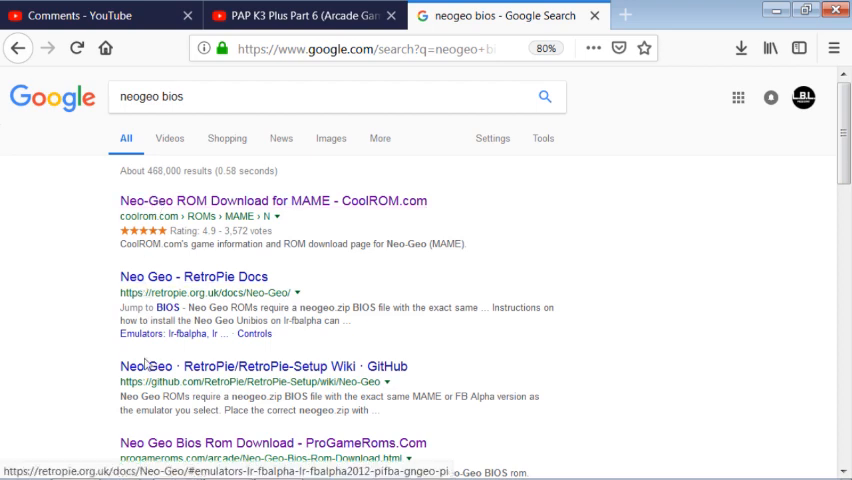
{"action": "mouse_move", "coordinate": [234, 214]}
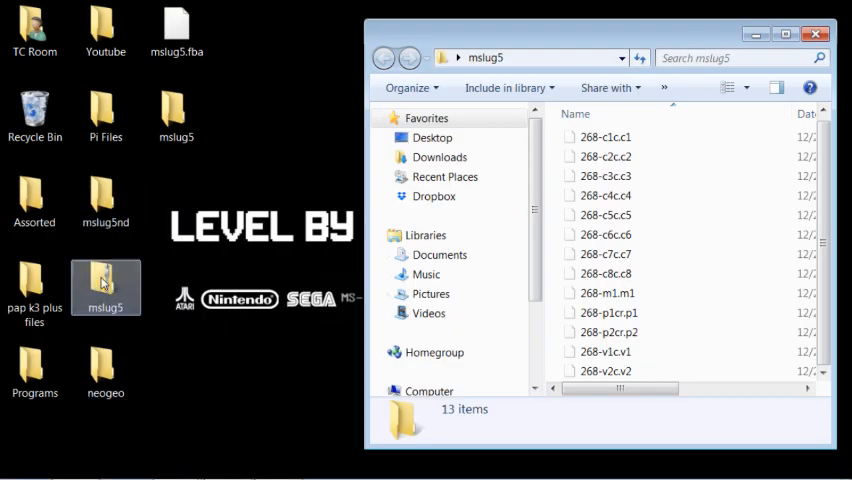
{"action": "mouse_move", "coordinate": [100, 320]}
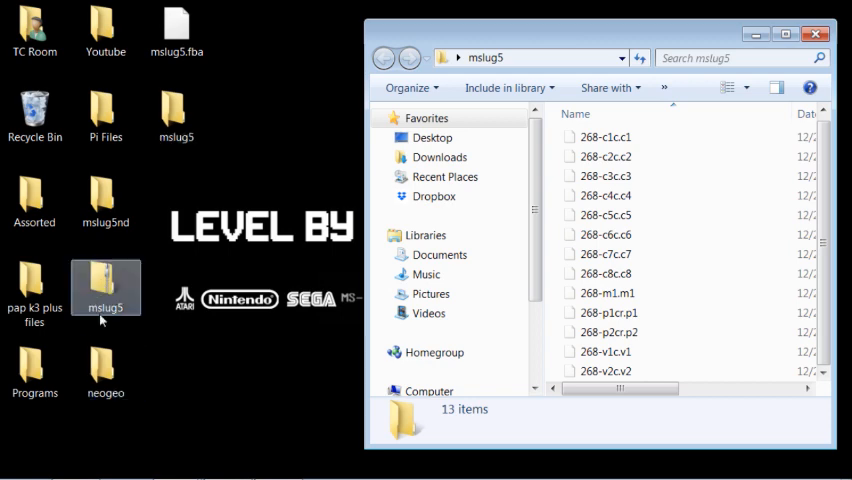
- Copy 000-lo.lo, asia-s3.rom, sfix.sfx and sm1.sm1 from the neogeo BIOS folder
{"action": "double_click", "coordinate": [104, 364]}
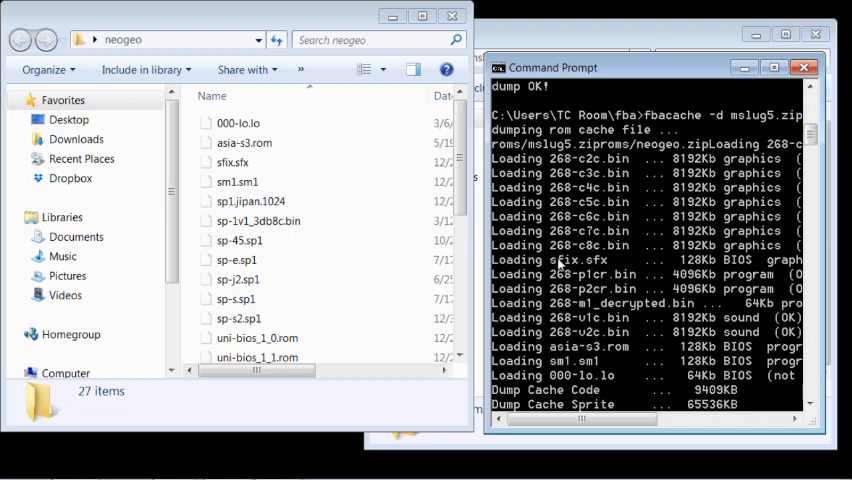
{"action": "mouse_move", "coordinate": [596, 268]}
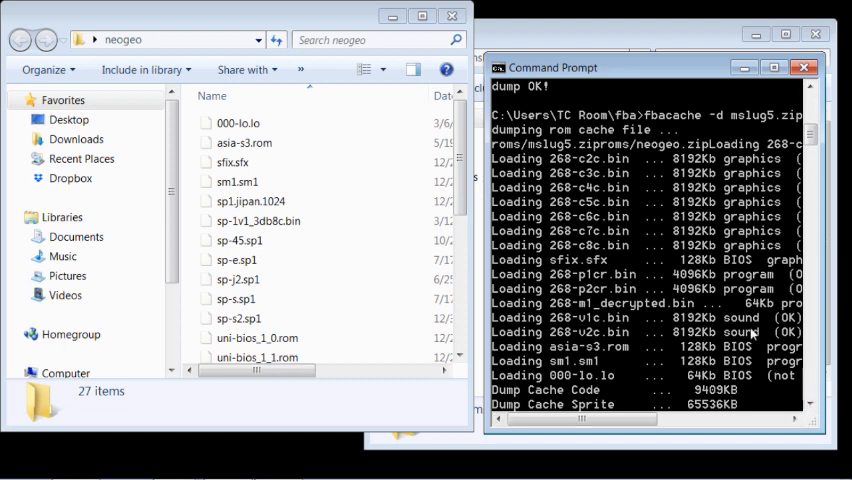
{"action": "mouse_move", "coordinate": [684, 354]}
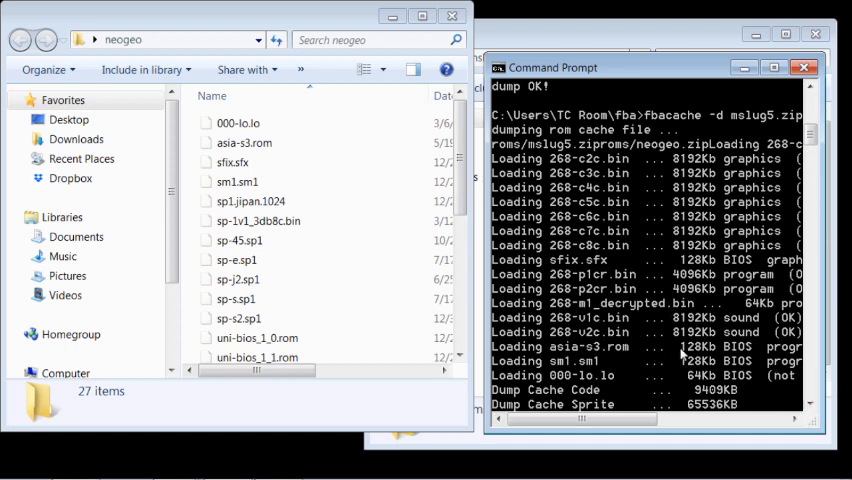
{"action": "mouse_move", "coordinate": [668, 364]}
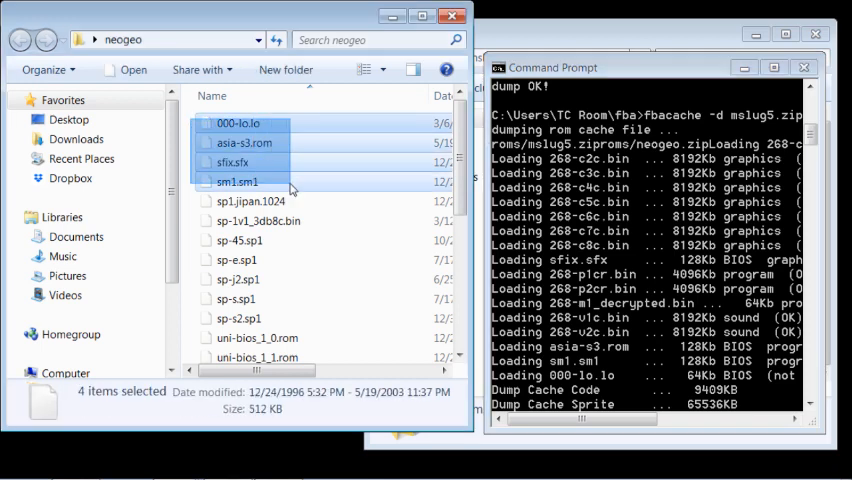
{"action": "left_click", "coordinate": [284, 182]}
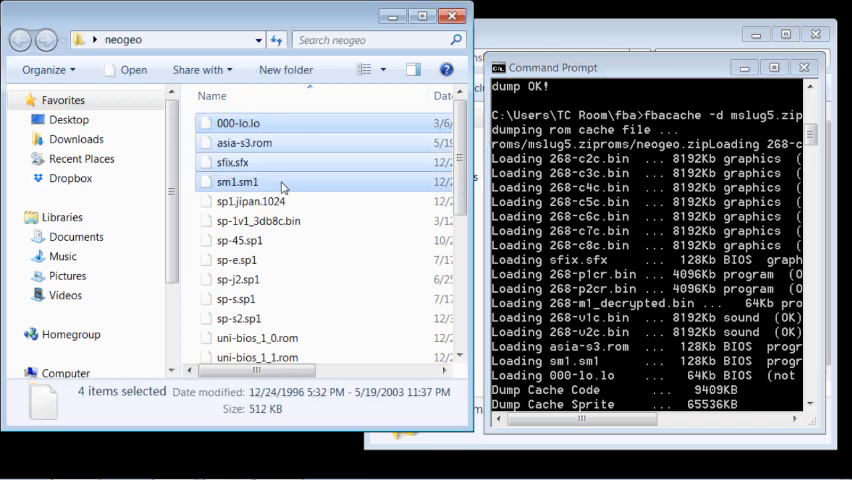
{"action": "right_click", "coordinate": [238, 180]}
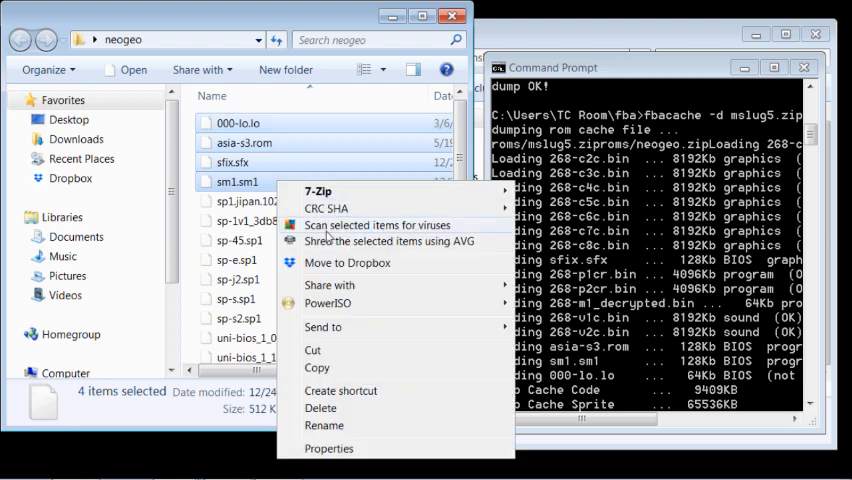
{"action": "mouse_move", "coordinate": [324, 372]}
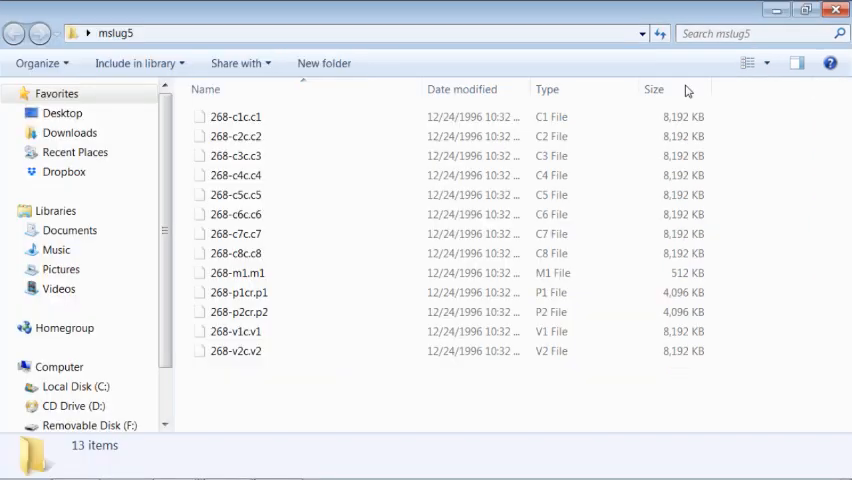
- Paste the copied BIOS files into the mslug5 folder via the context menu
{"action": "right_click", "coordinate": [420, 230]}
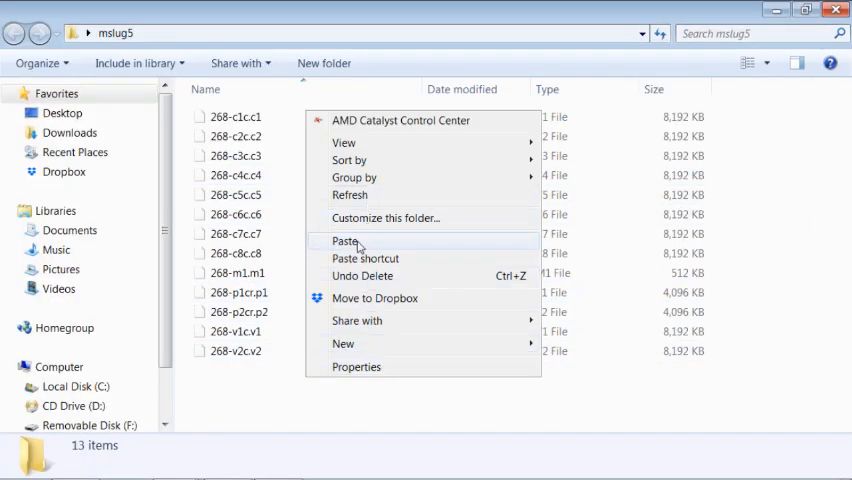
{"action": "left_click", "coordinate": [344, 240]}
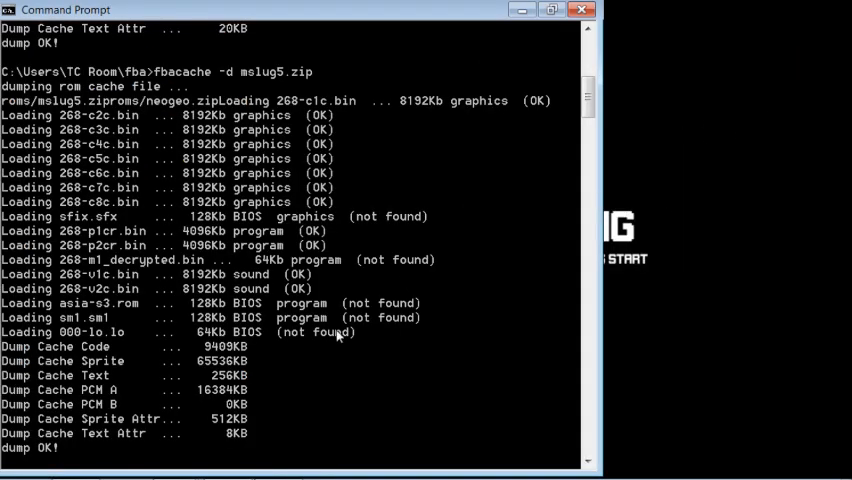
{"action": "mouse_move", "coordinate": [340, 222]}
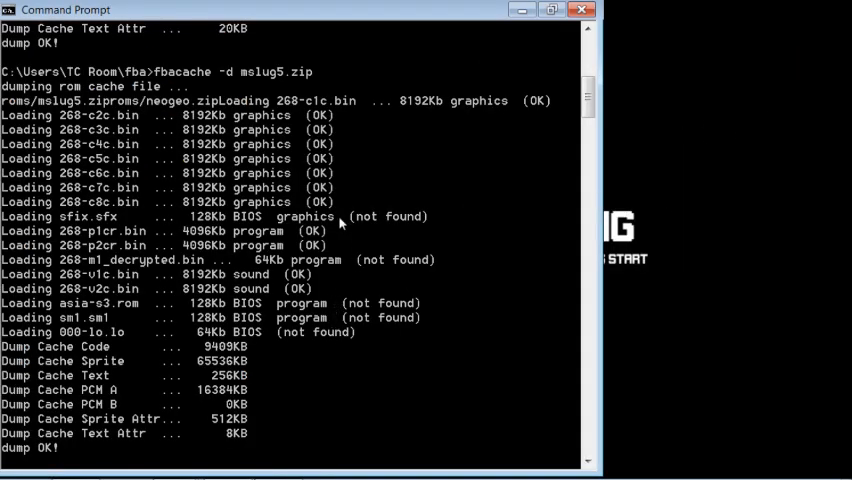
{"action": "mouse_move", "coordinate": [264, 278]}
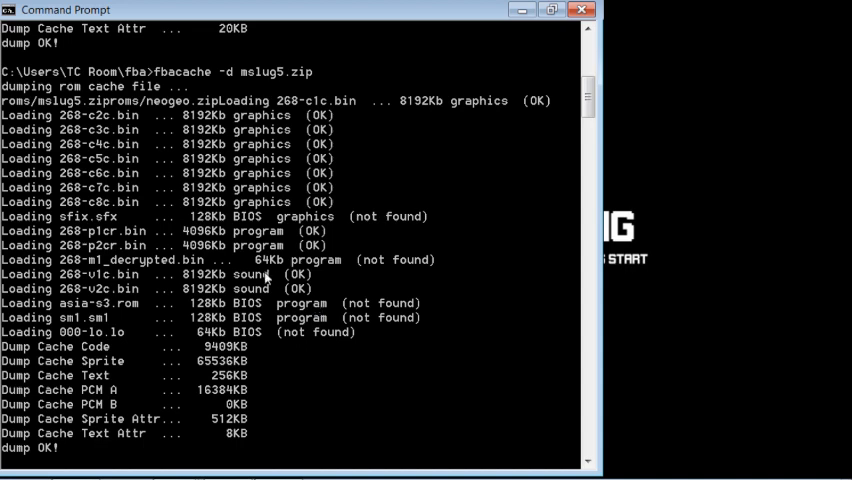
{"action": "mouse_move", "coordinate": [330, 270]}
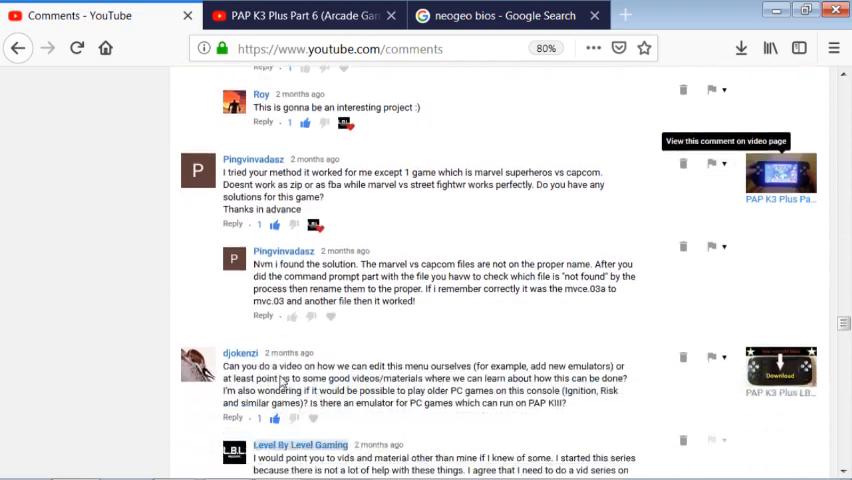
- Scroll to the long fbacache guide comment and highlight the decrypted C versions tip
{"action": "scroll", "scroll_direction": "down", "scroll_amount": 3}
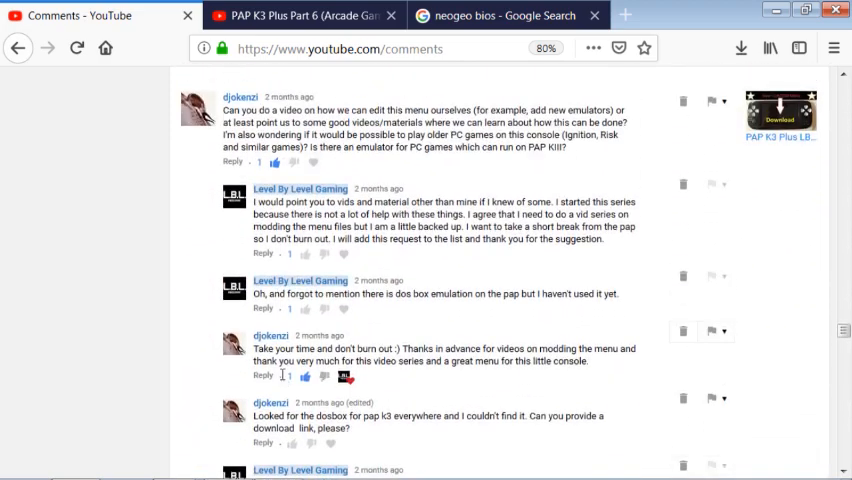
{"action": "scroll", "scroll_direction": "down", "scroll_amount": 3}
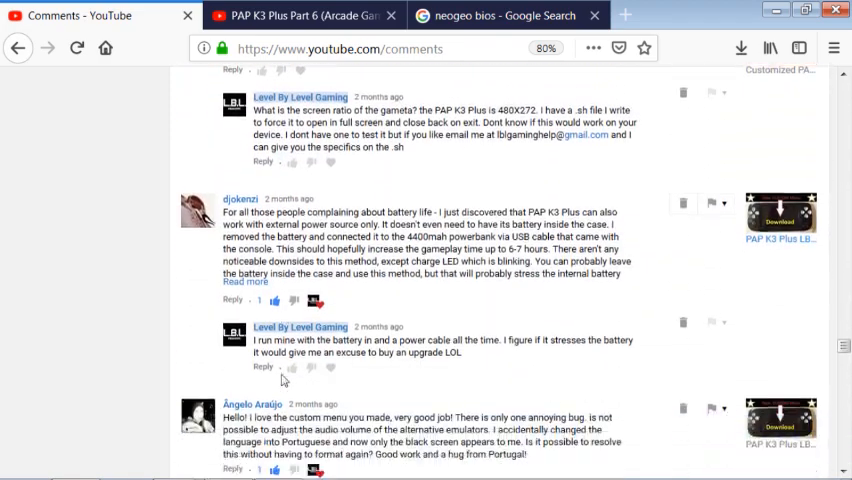
{"action": "scroll", "scroll_direction": "down", "scroll_amount": 3}
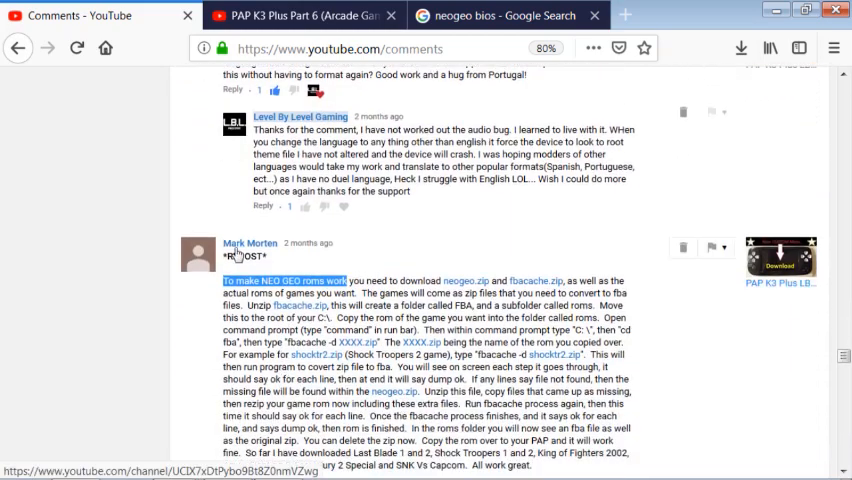
{"action": "scroll", "scroll_direction": "down", "scroll_amount": 3}
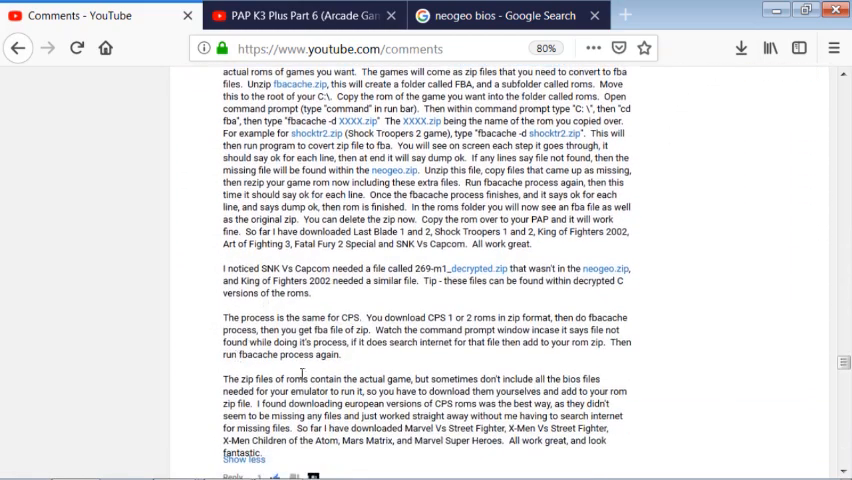
{"action": "scroll", "scroll_direction": "down", "scroll_amount": 3}
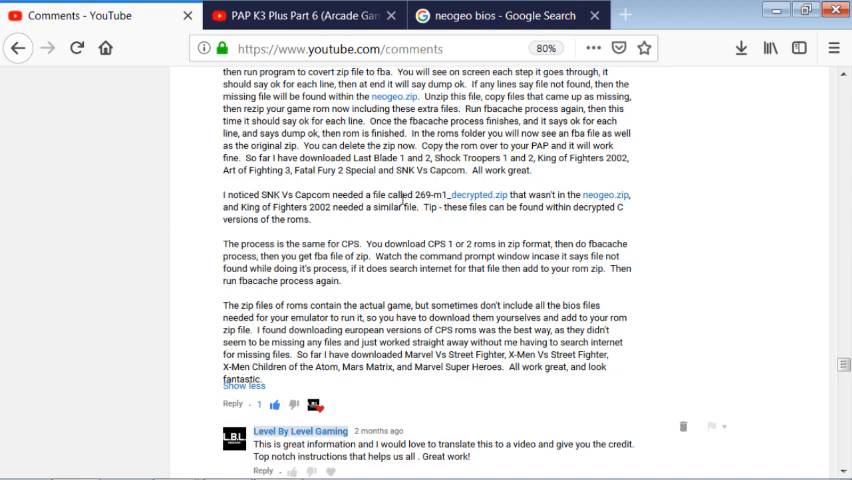
{"action": "mouse_move", "coordinate": [522, 212]}
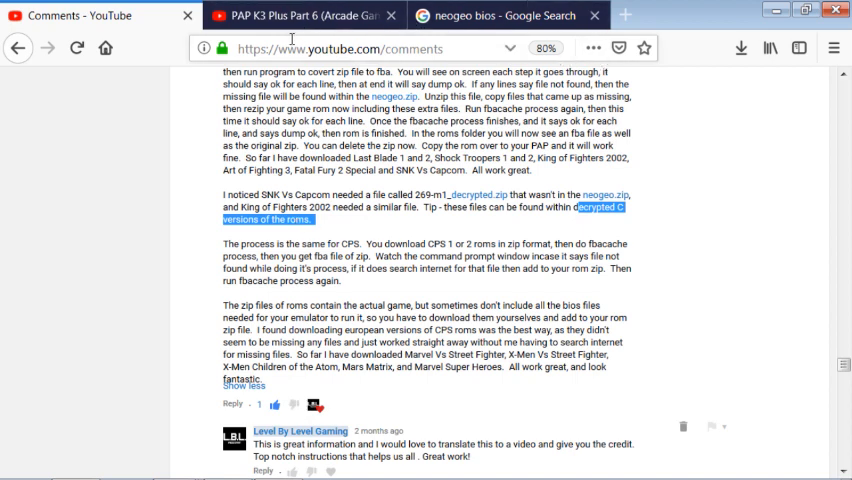
{"action": "left_click", "coordinate": [504, 16]}
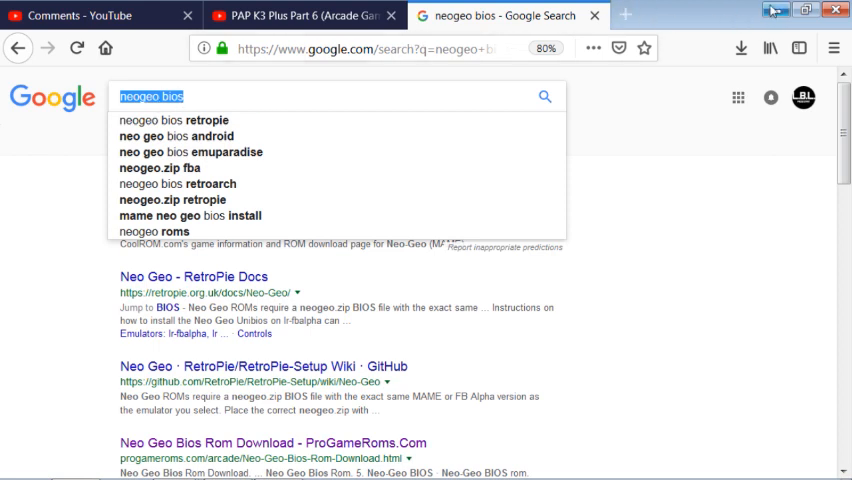
- Leave Firefox for the desktop and single out the mslug5nd folder
{"action": "left_click", "coordinate": [832, 12]}
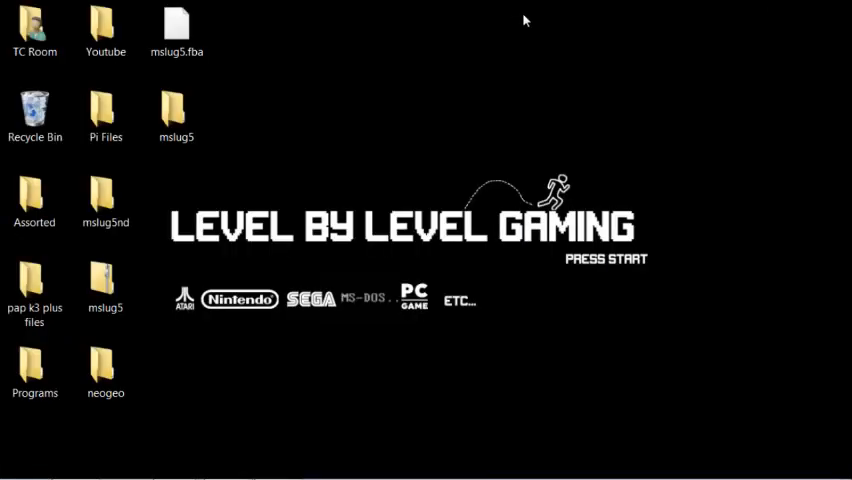
{"action": "left_click", "coordinate": [104, 200]}
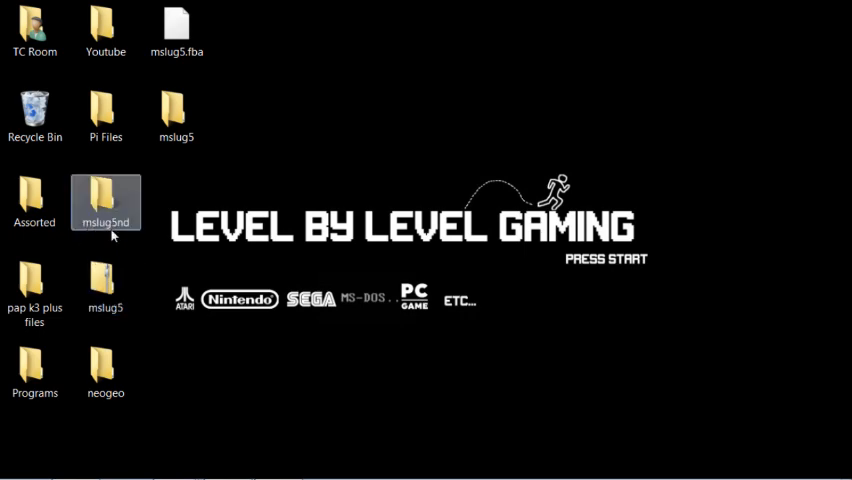
{"action": "mouse_move", "coordinate": [92, 232]}
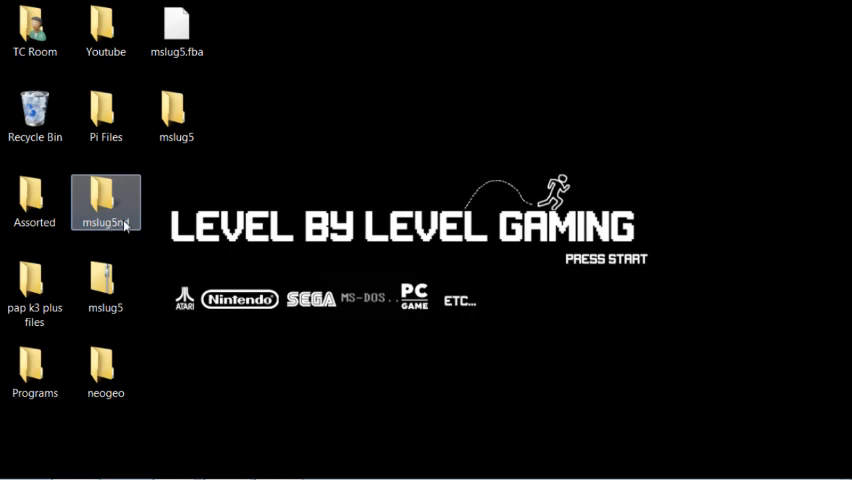
{"action": "mouse_move", "coordinate": [100, 204]}
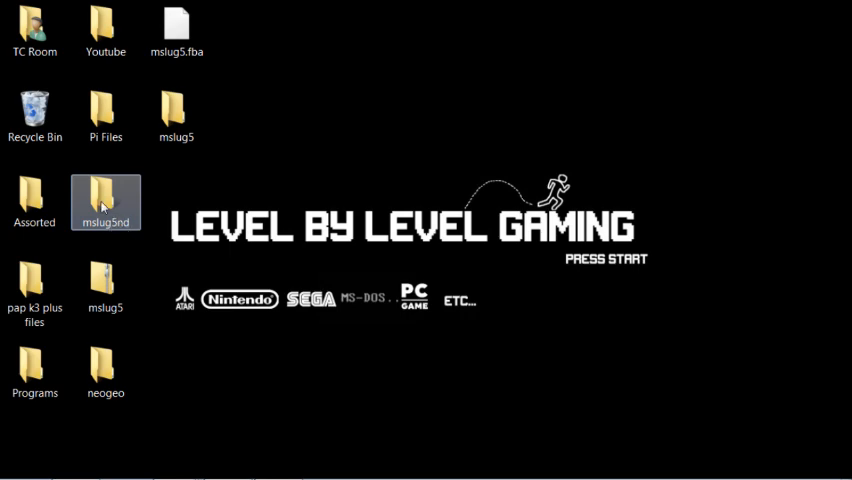
- Copy 268-m1_decrypted.bin from inside the mslug5nd folder, then close that folder
{"action": "left_click", "coordinate": [104, 288]}
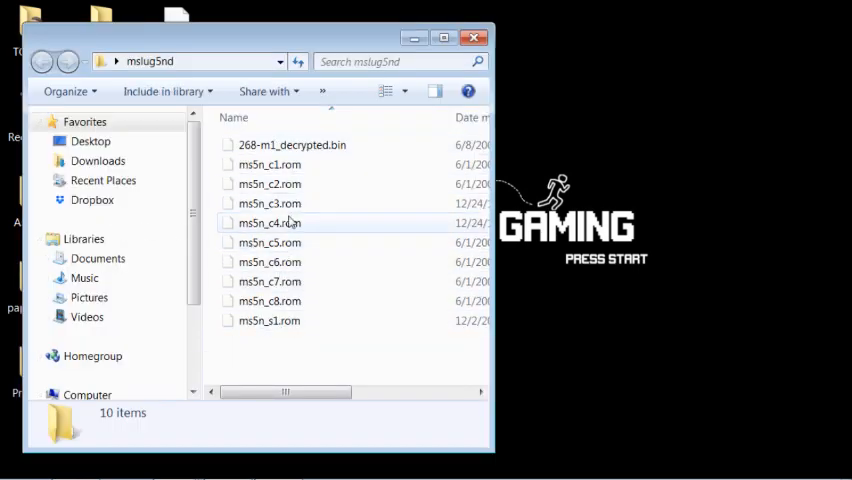
{"action": "left_click", "coordinate": [292, 144]}
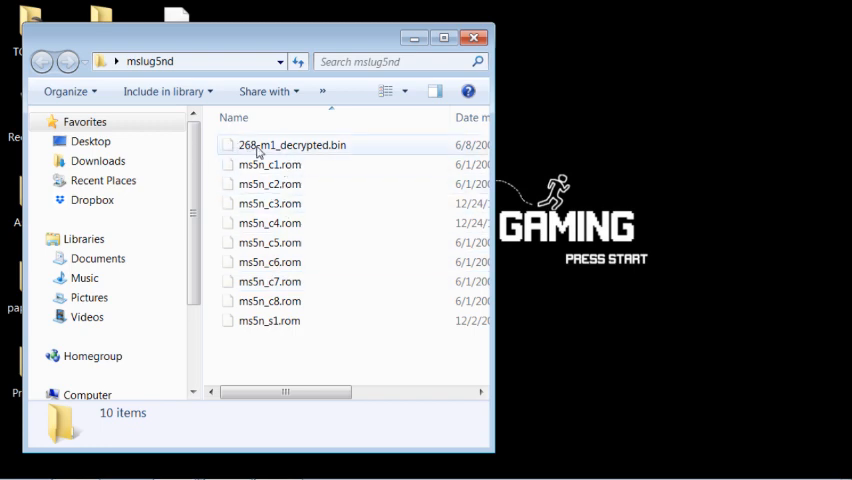
{"action": "mouse_move", "coordinate": [280, 152]}
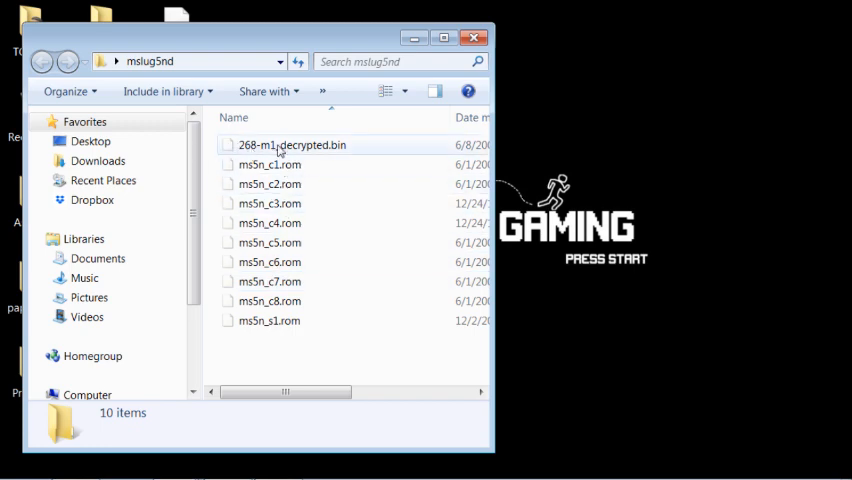
{"action": "right_click", "coordinate": [284, 144]}
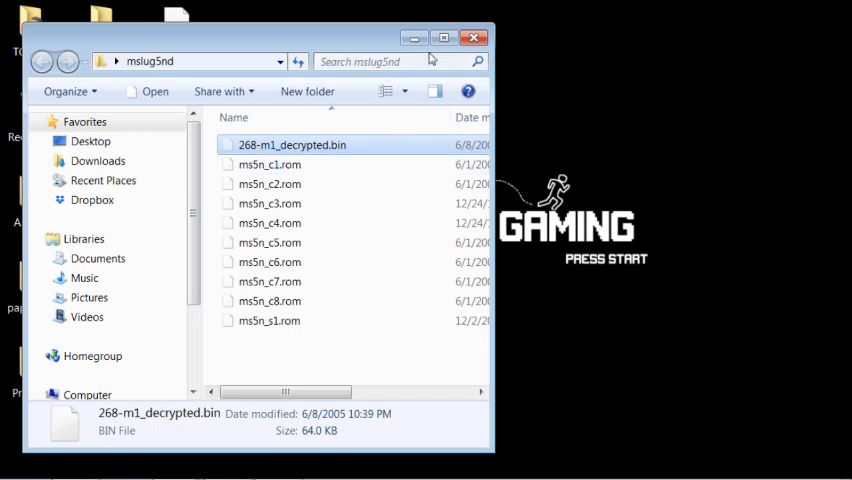
{"action": "mouse_move", "coordinate": [302, 150]}
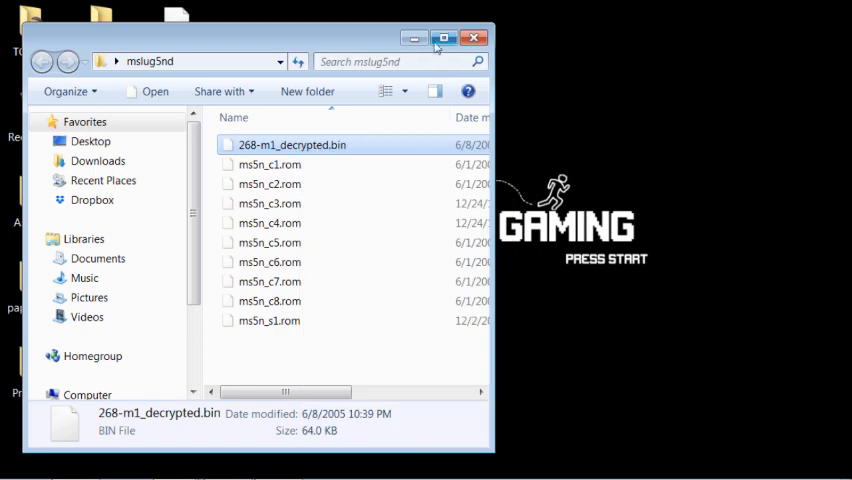
{"action": "left_click", "coordinate": [474, 38]}
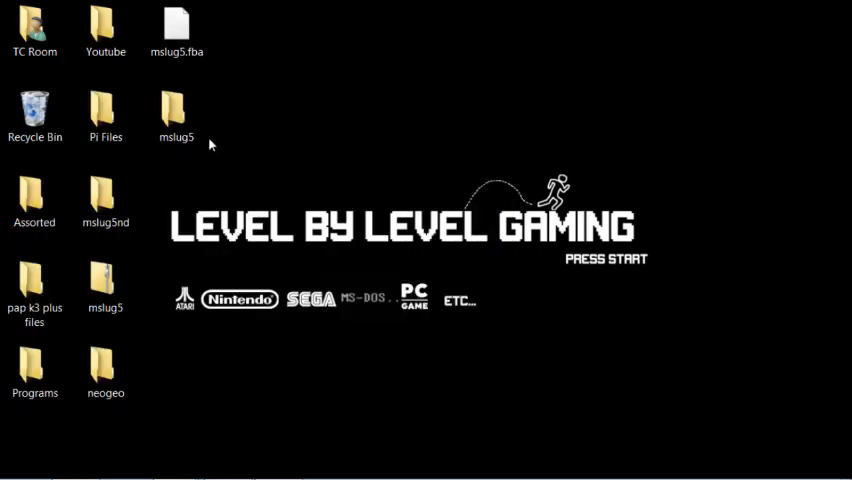
- Paste 268-m1_decrypted.bin into the mslug5 folder and check it among the 18 files
{"action": "double_click", "coordinate": [176, 110]}
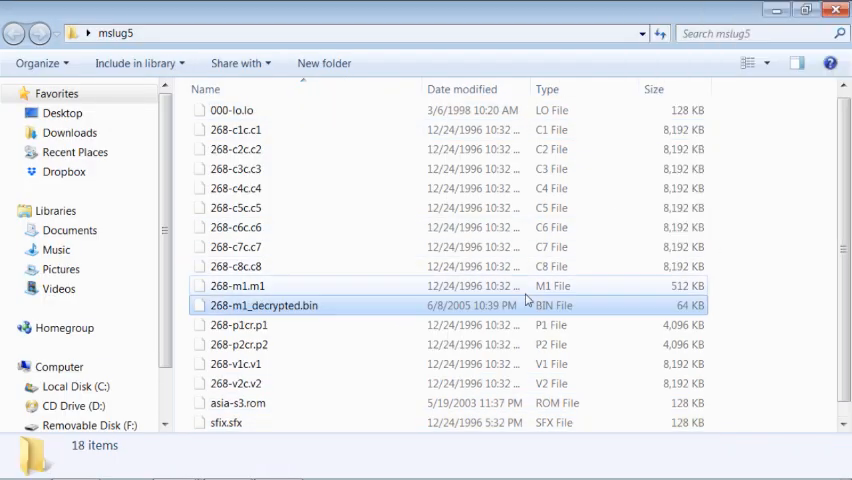
{"action": "left_click", "coordinate": [264, 304]}
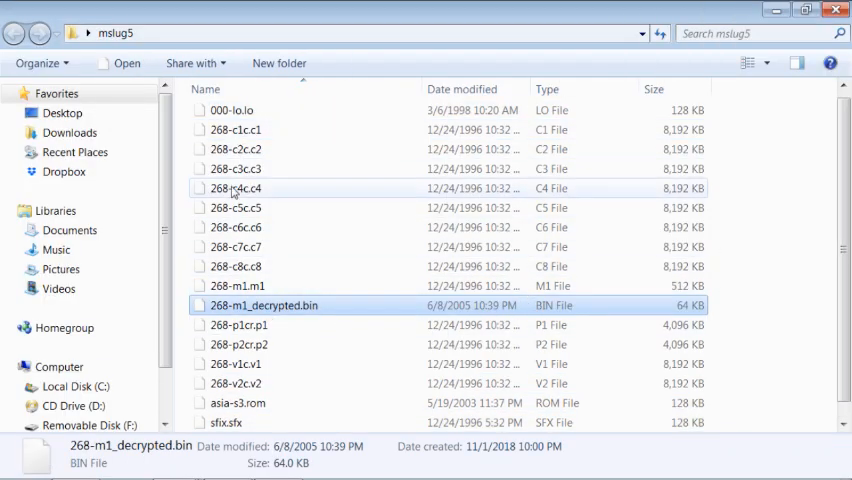
{"action": "scroll", "scroll_direction": "down", "scroll_amount": 3}
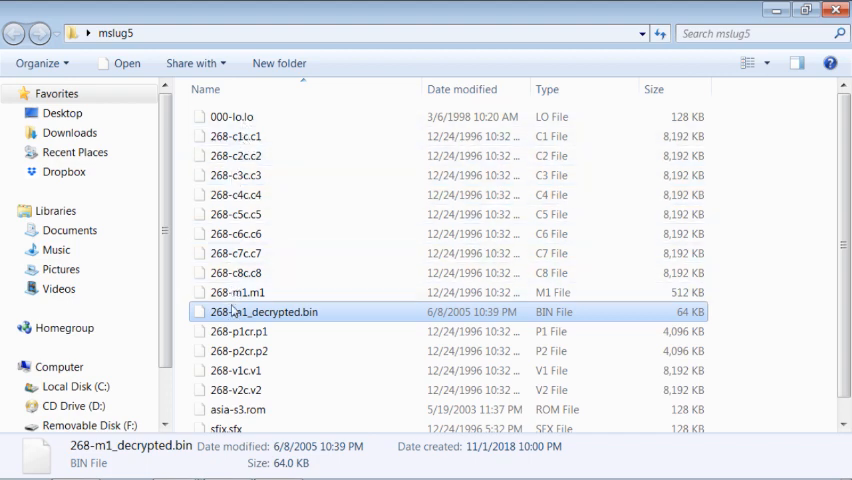
{"action": "scroll", "scroll_direction": "down", "scroll_amount": 3}
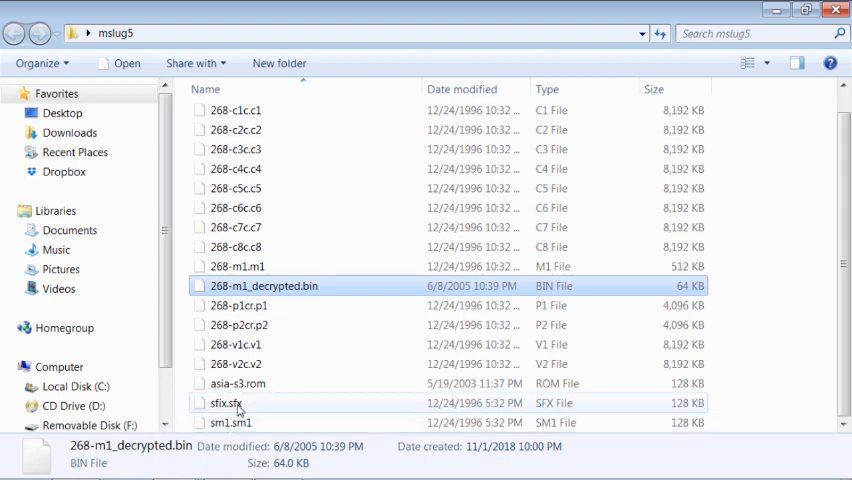
{"action": "scroll", "scroll_direction": "up", "scroll_amount": 3}
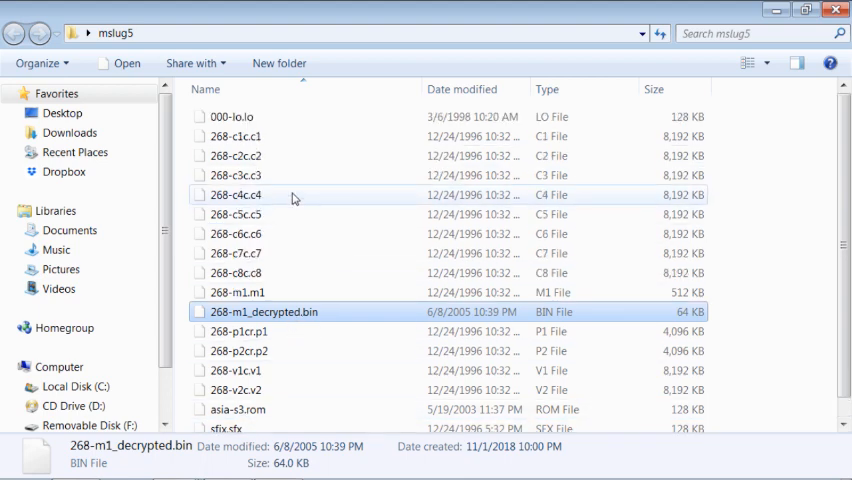
{"action": "mouse_move", "coordinate": [316, 372]}
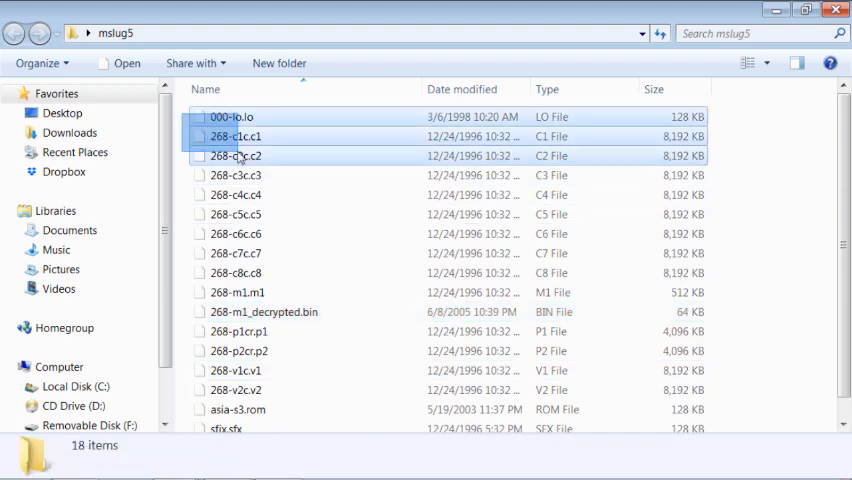
- Zip all mslug5 ROM files into an mslug5 archive and copy it
{"action": "key", "text": "ctrl+a"}
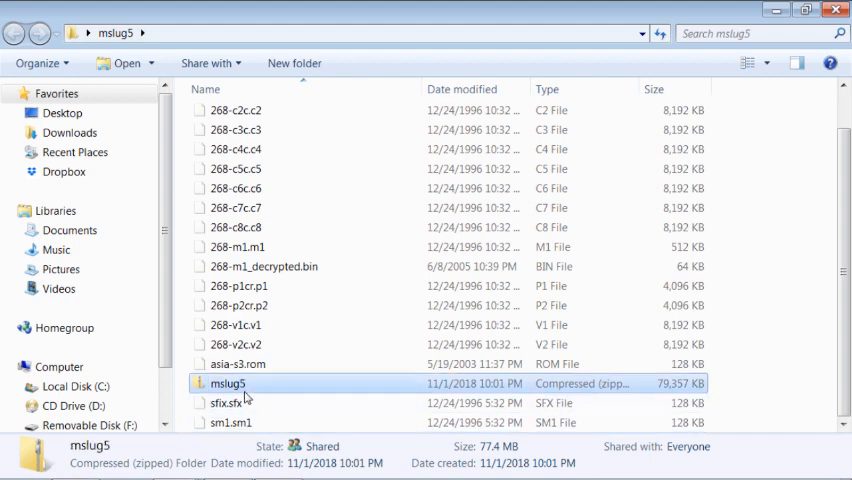
{"action": "right_click", "coordinate": [228, 384]}
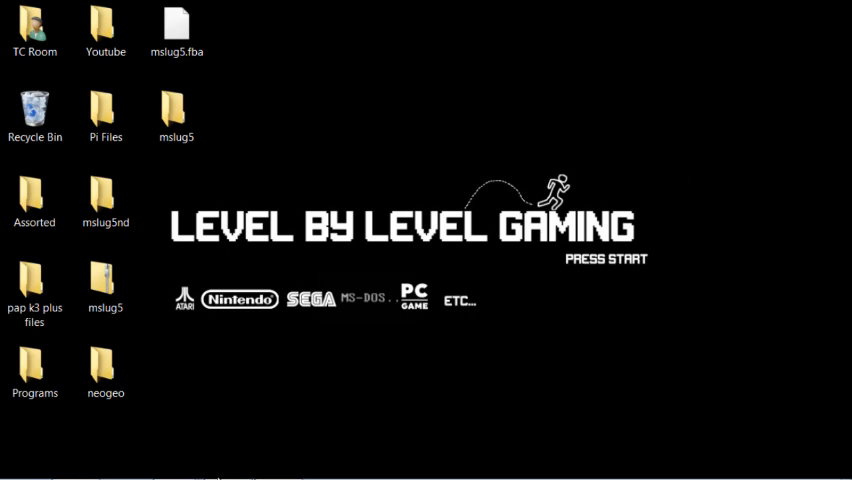
{"action": "mouse_move", "coordinate": [184, 352]}
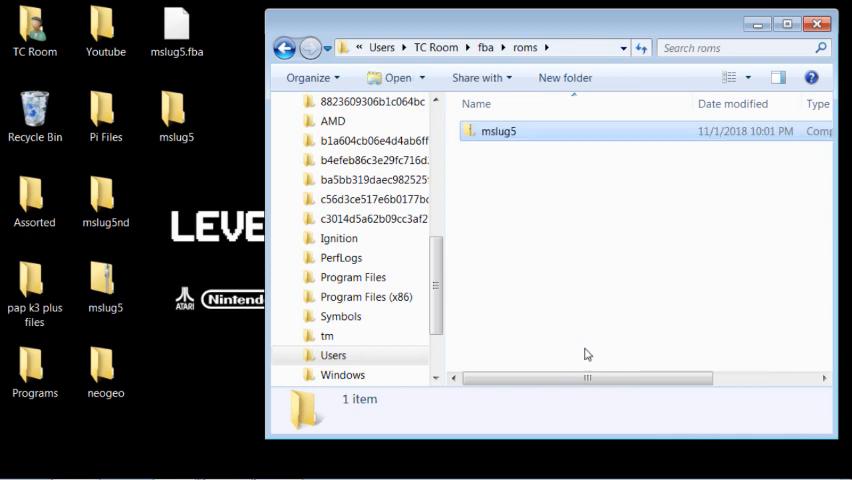
- With the mslug5 zip pasted into fba\roms, return to the Command Prompt session
{"action": "left_click", "coordinate": [498, 132]}
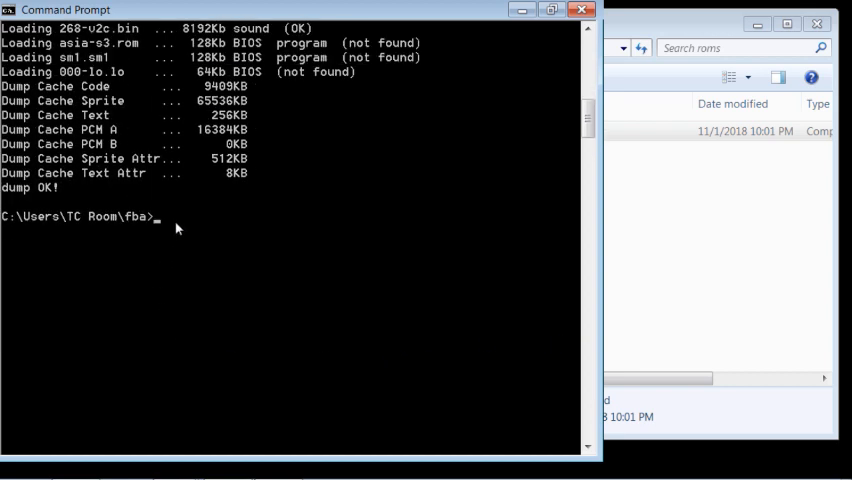
- Run 'fbacache -d mslug5.zip' so the roms folder gains mslug5.fba, reviewing the dump output
{"action": "type", "text": "fb"}
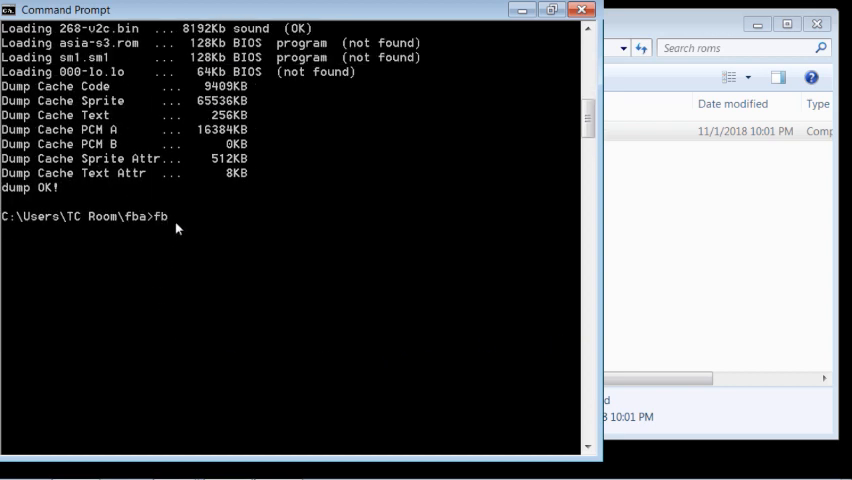
{"action": "type", "text": "aca"}
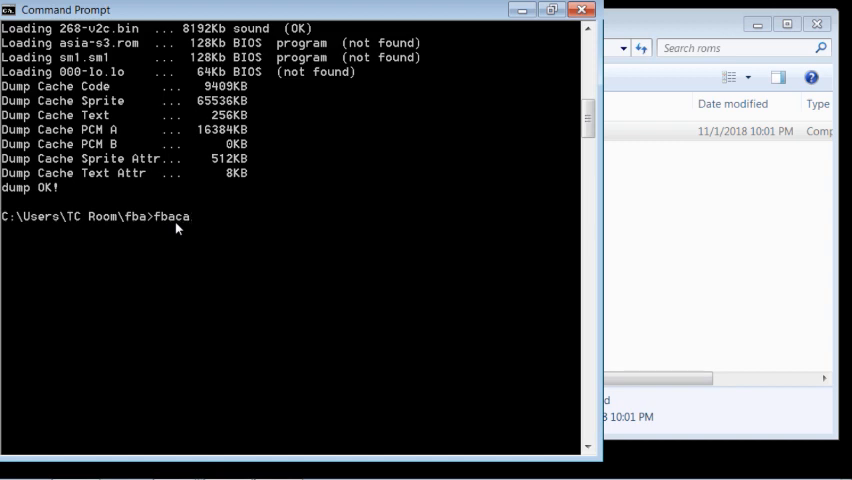
{"action": "type", "text": "ch"}
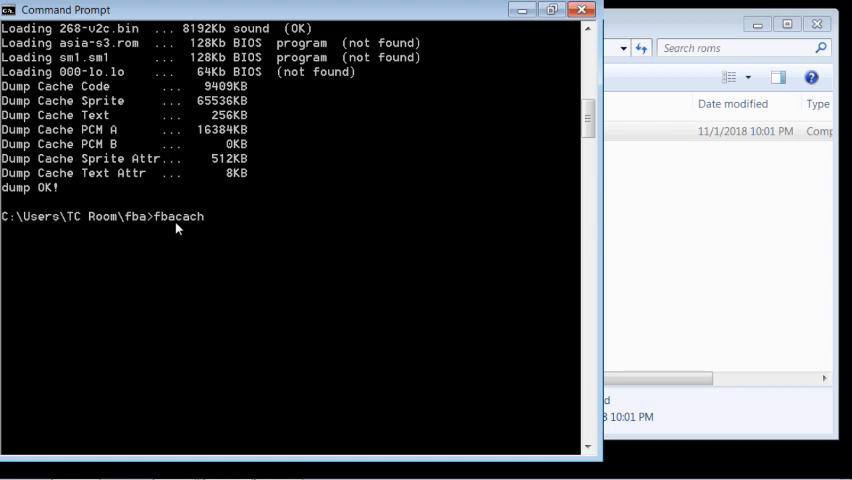
{"action": "type", "text": "e"}
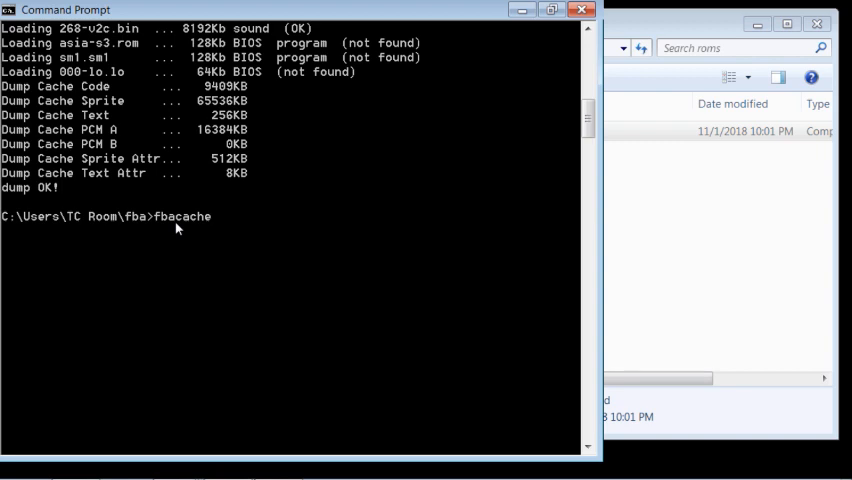
{"action": "type", "text": "-d"}
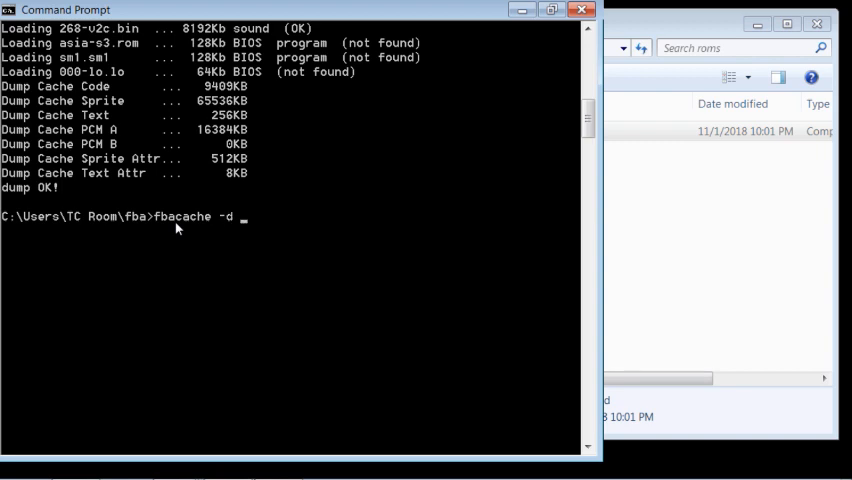
{"action": "type", "text": "mslu"}
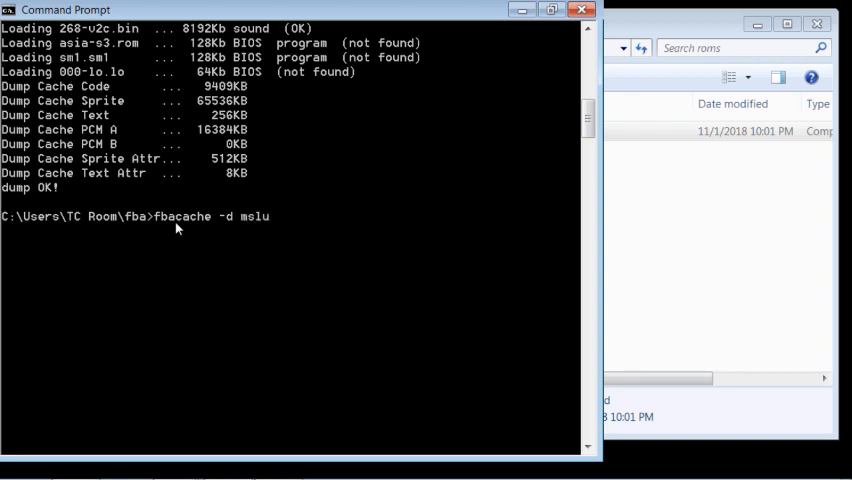
{"action": "type", "text": "g"}
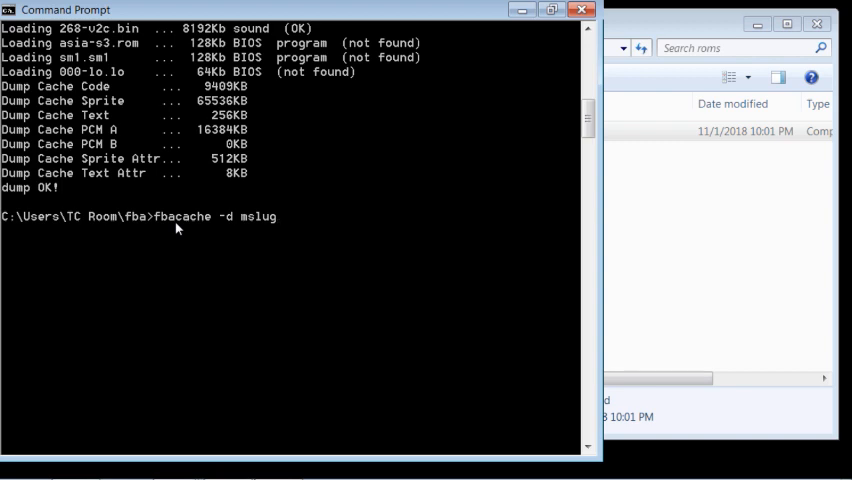
{"action": "type", "text": "5."}
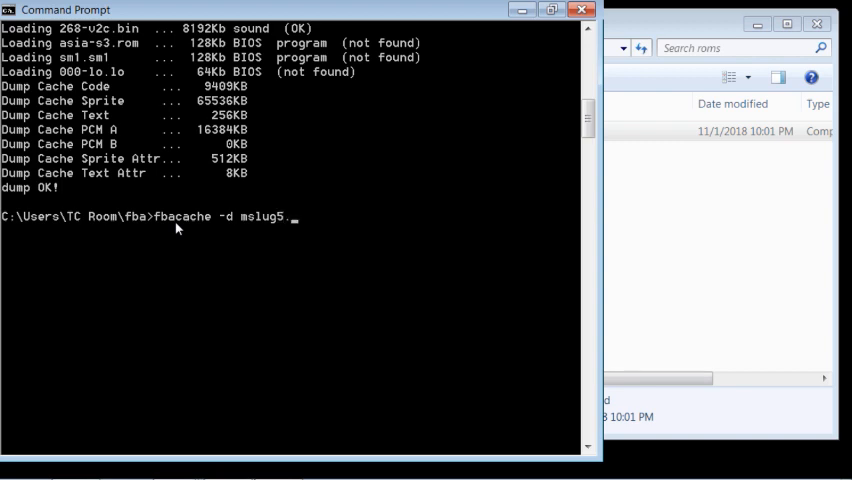
{"action": "type", "text": "zip"}
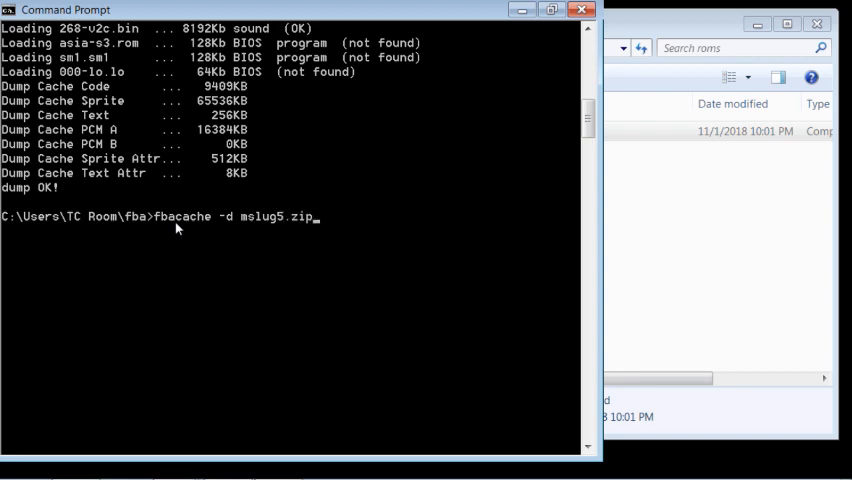
{"action": "mouse_move", "coordinate": [240, 230]}
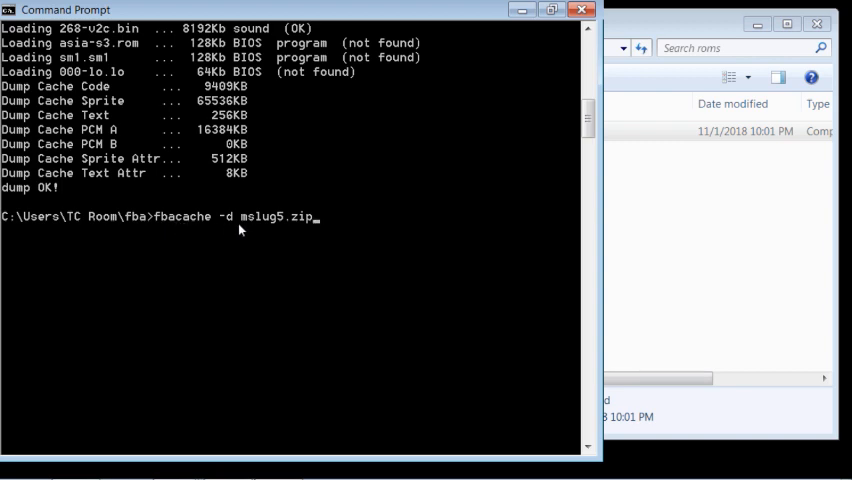
{"action": "mouse_move", "coordinate": [222, 228]}
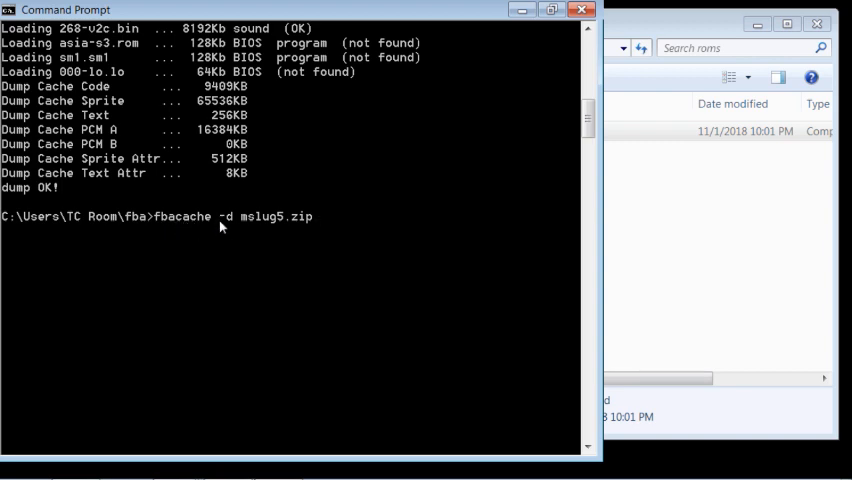
{"action": "mouse_move", "coordinate": [292, 240]}
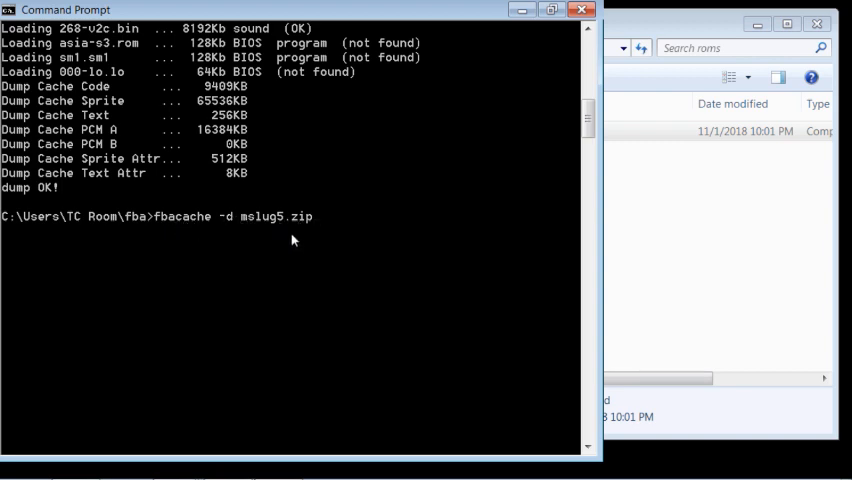
{"action": "key", "text": "Return"}
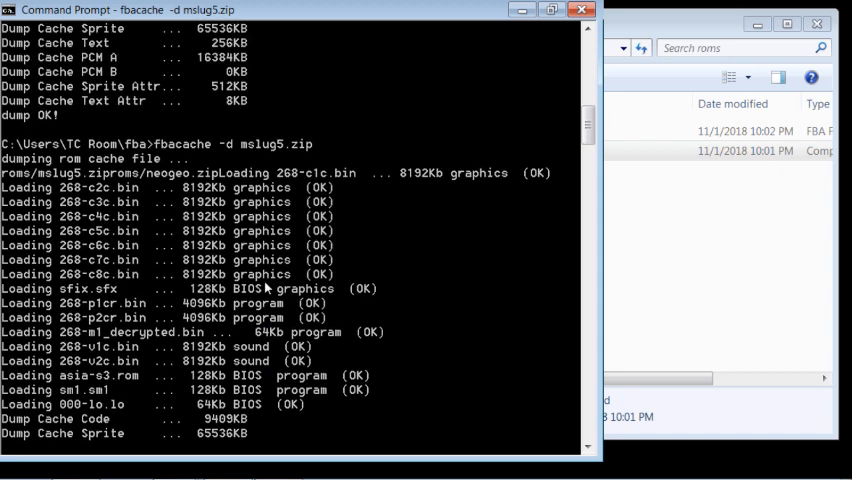
{"action": "scroll", "scroll_direction": "down", "scroll_amount": 3}
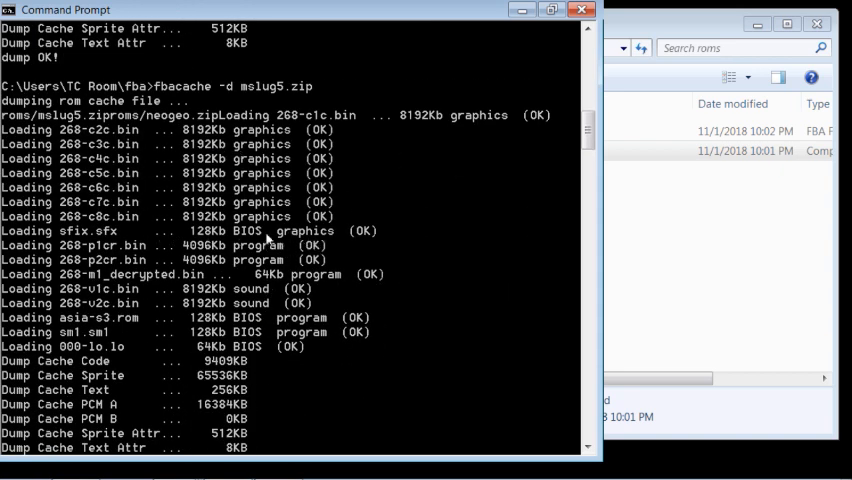
{"action": "scroll", "scroll_direction": "down", "scroll_amount": 3}
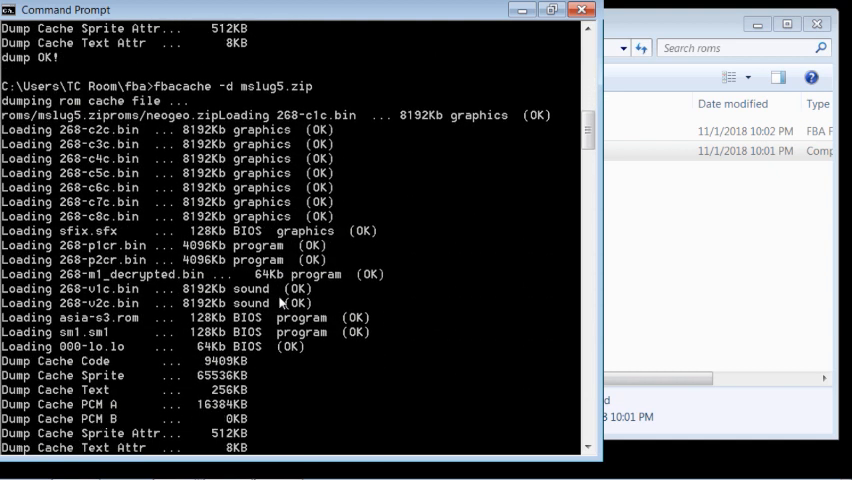
{"action": "scroll", "scroll_direction": "down", "scroll_amount": 3}
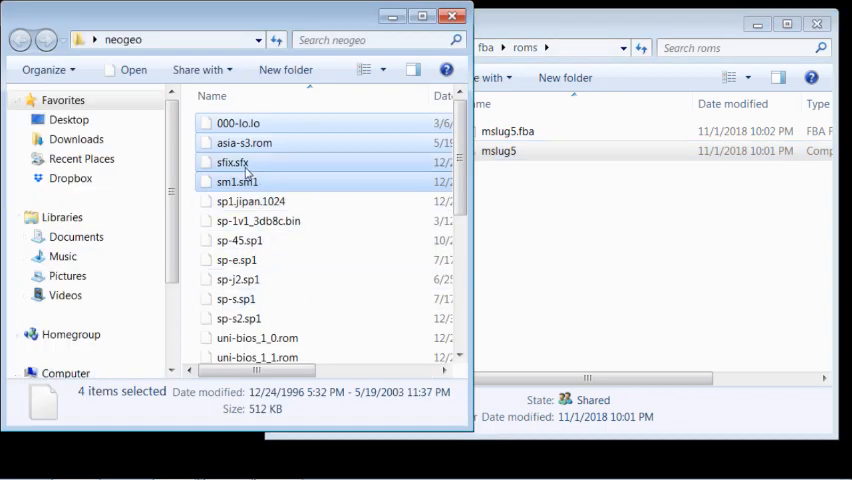
- Bring up actions for the four selected BIOS files in the neogeo folder before closing it
{"action": "right_click", "coordinate": [232, 162]}
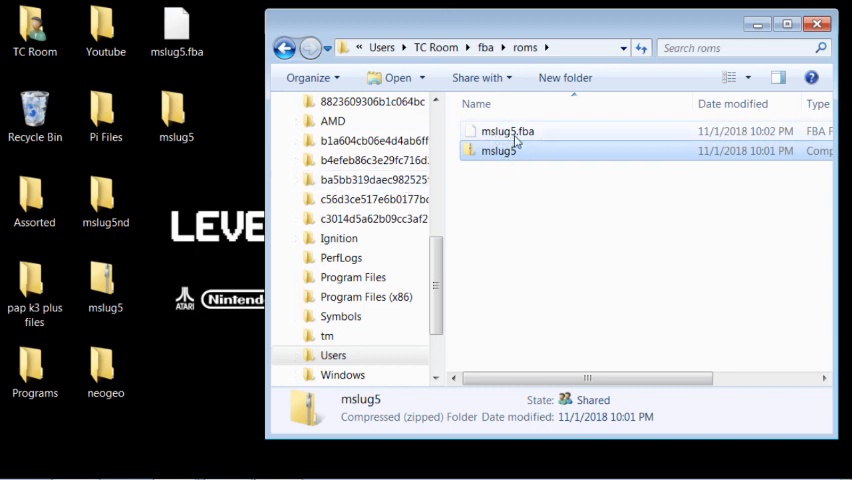
{"action": "mouse_move", "coordinate": [512, 140]}
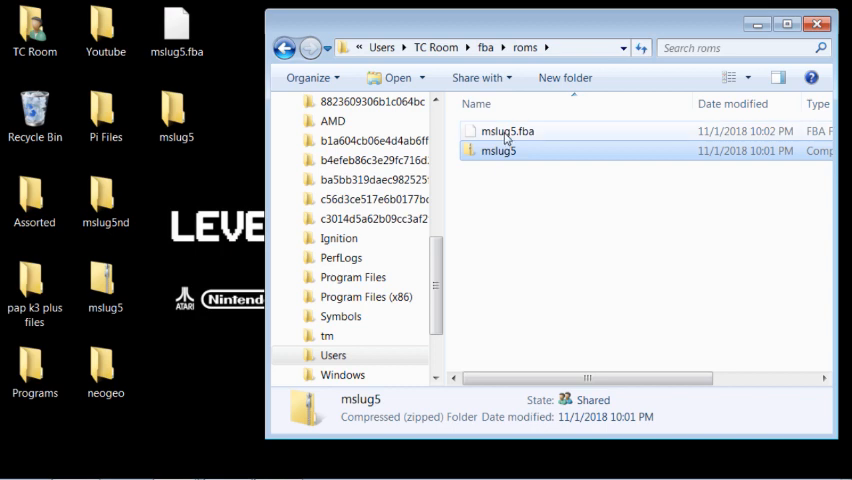
{"action": "mouse_move", "coordinate": [500, 140]}
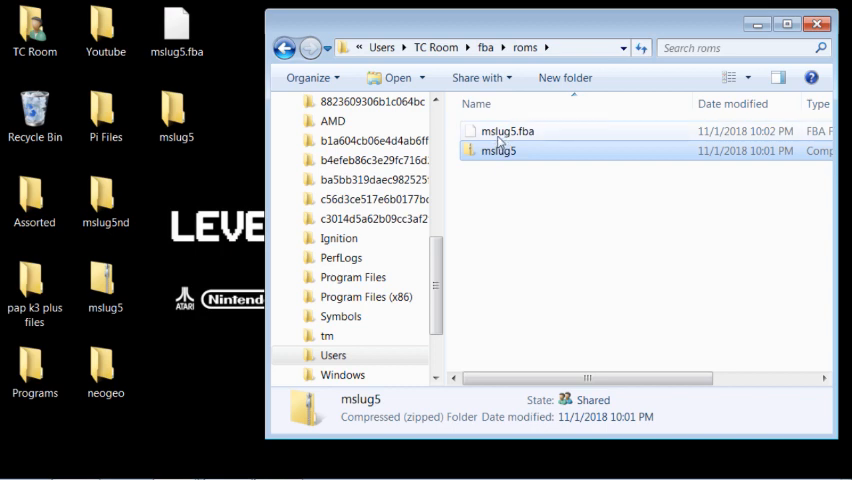
{"action": "mouse_move", "coordinate": [488, 176]}
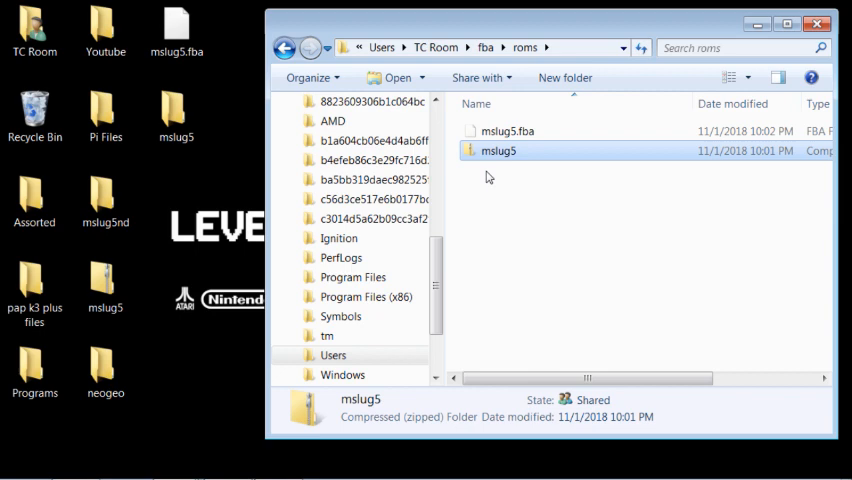
{"action": "left_click", "coordinate": [104, 288]}
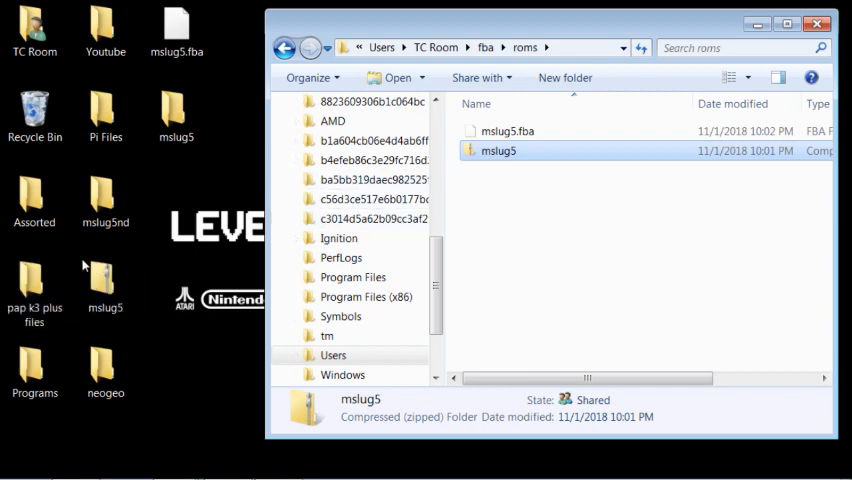
{"action": "left_click", "coordinate": [104, 288]}
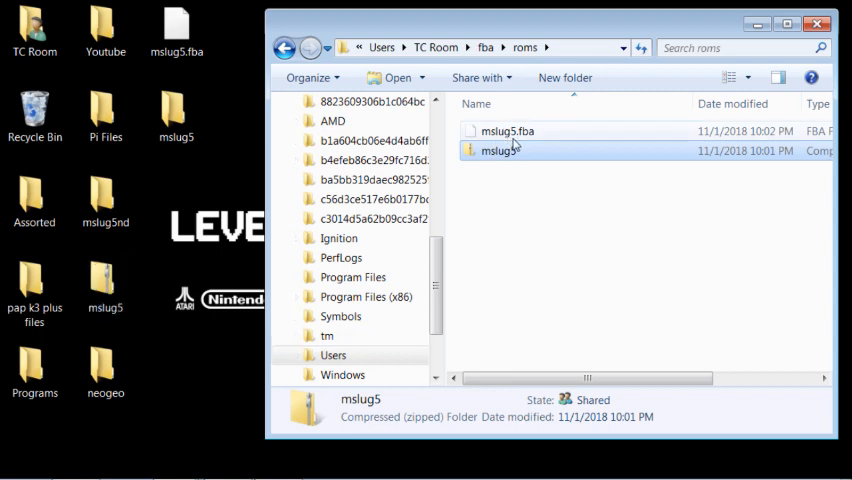
{"action": "left_click", "coordinate": [104, 284]}
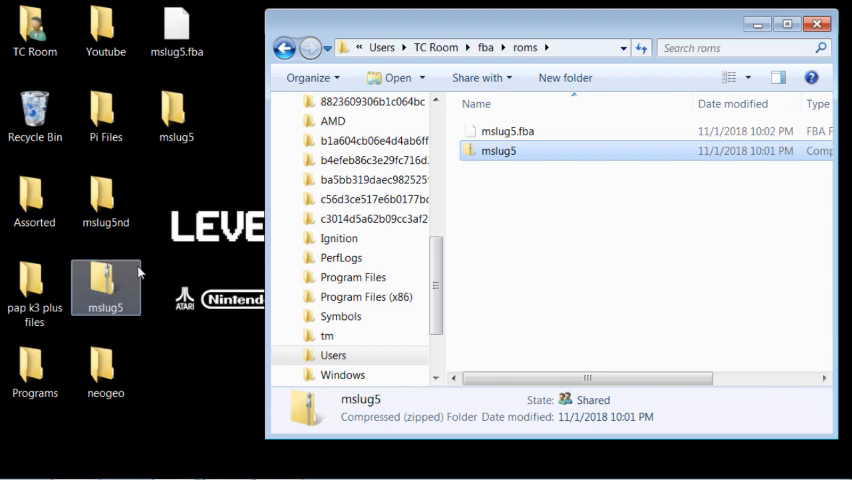
{"action": "mouse_move", "coordinate": [548, 218]}
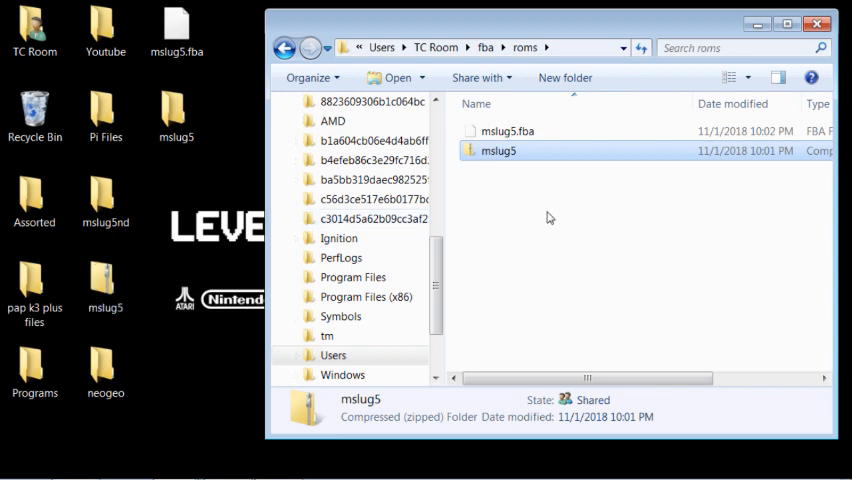
{"action": "mouse_move", "coordinate": [524, 216]}
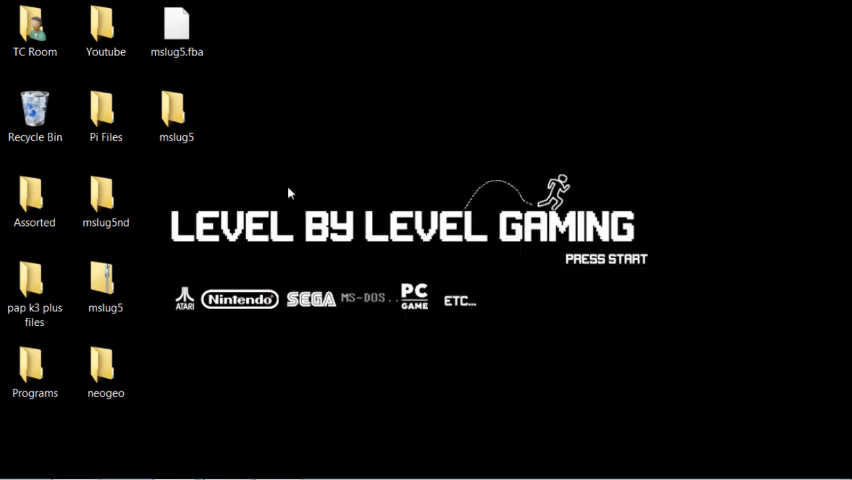
{"action": "mouse_move", "coordinate": [298, 276]}
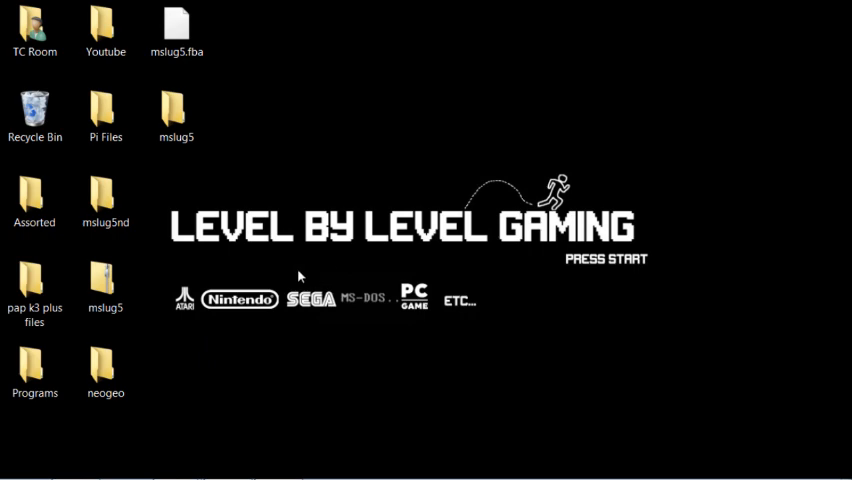